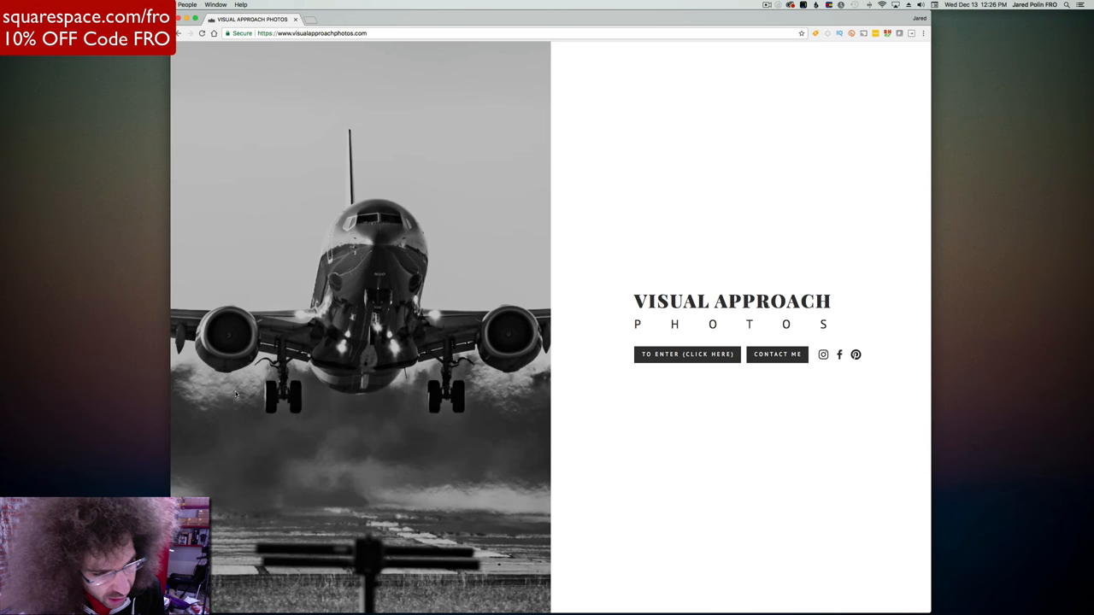
mouse_move(479, 437)
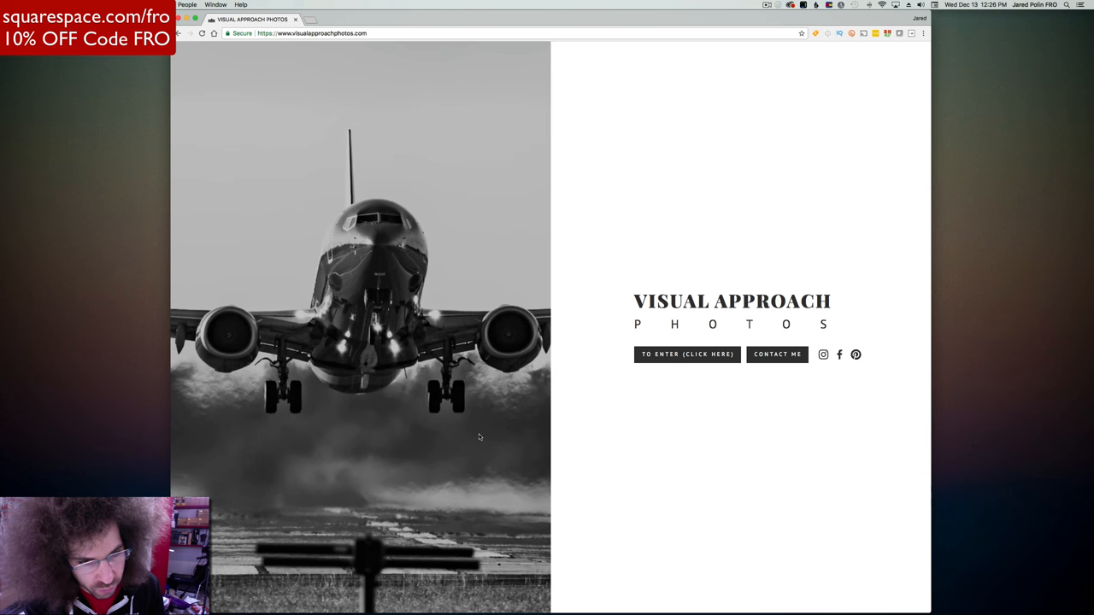
mouse_move(424, 421)
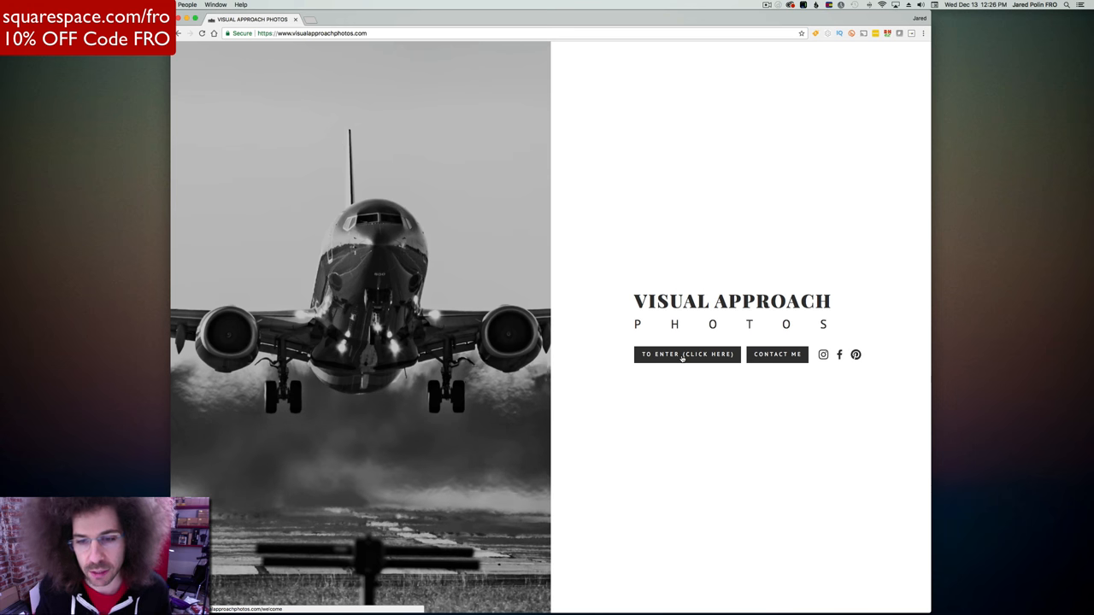
Enter Visual Approach Photos from the landing page and scroll through the Welcome page's portfolio categories
left_click(687, 354)
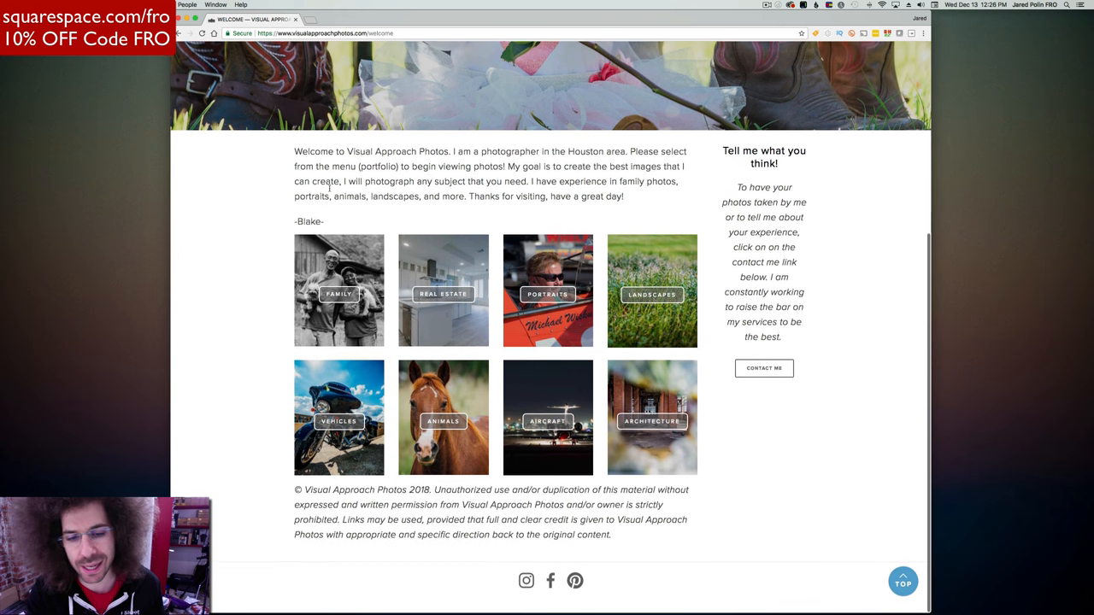
scroll("up", 3)
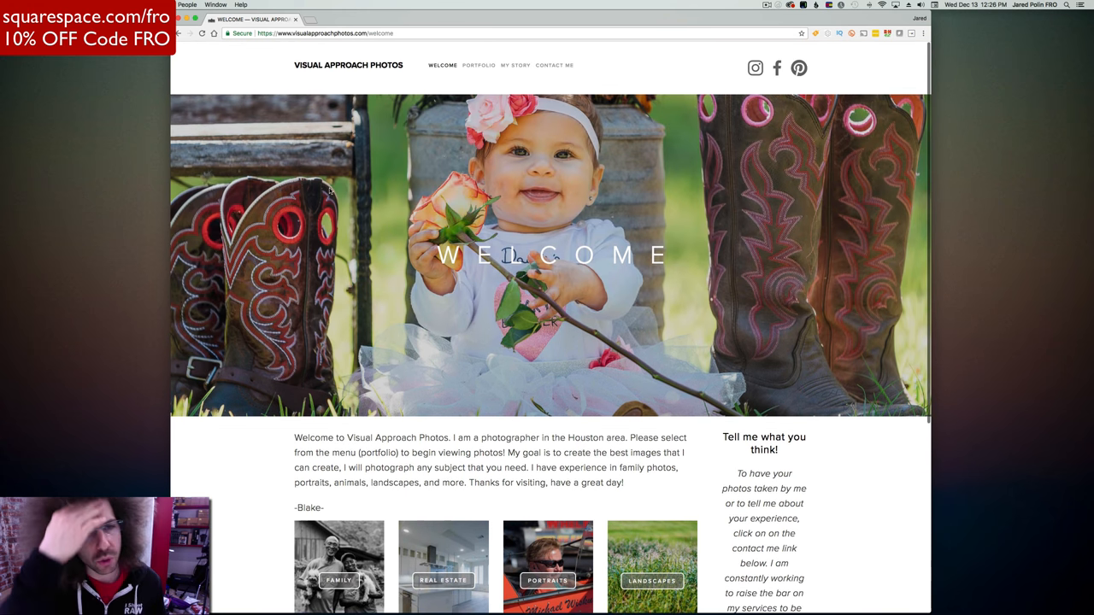
scroll("down", 3)
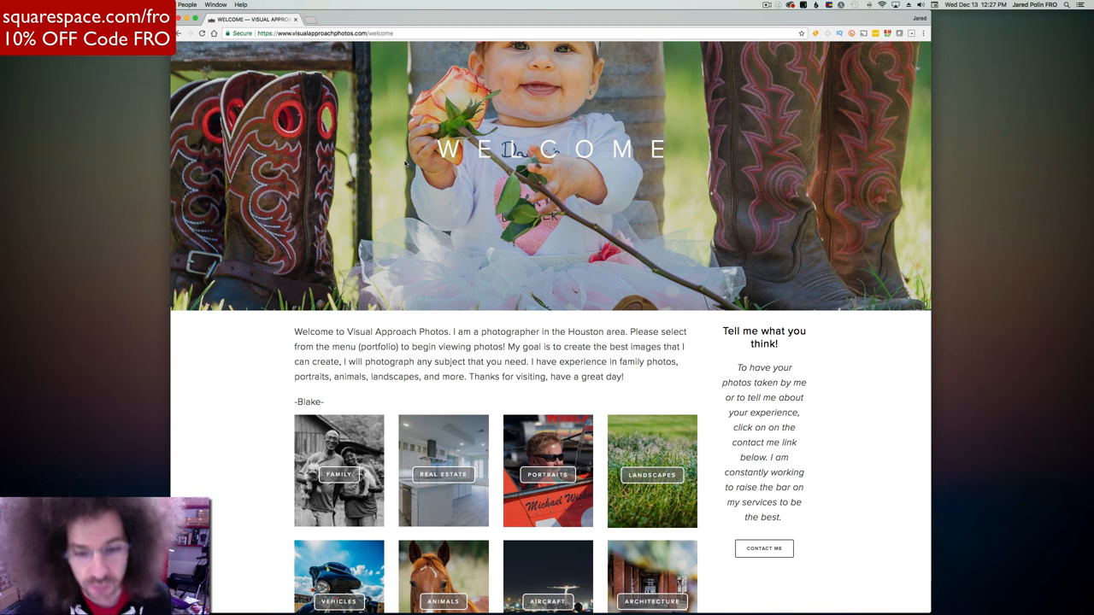
scroll("down", 3)
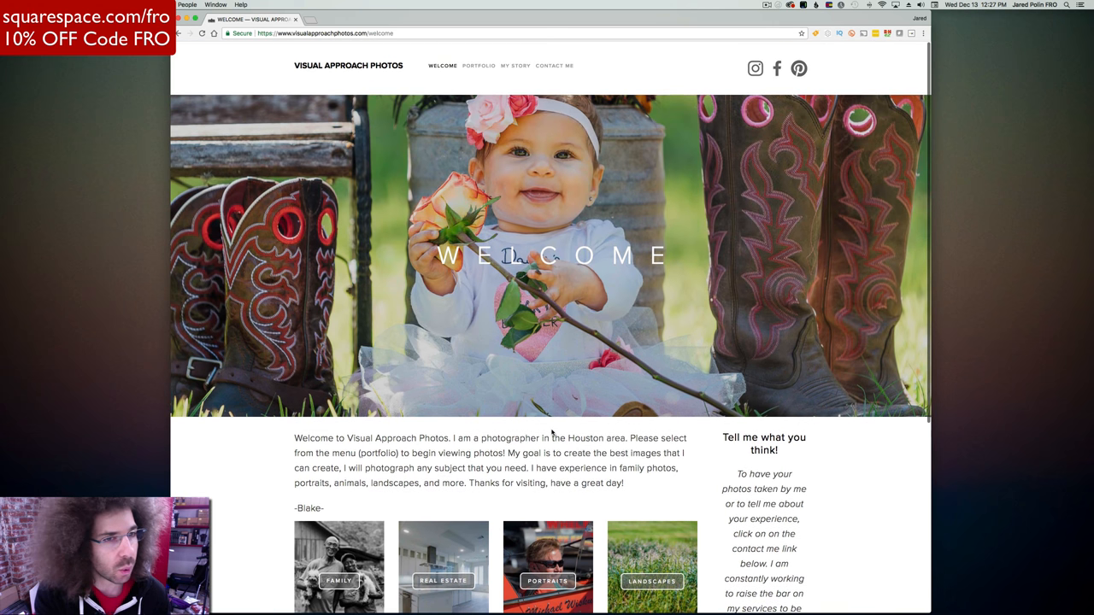
scroll("down", 3)
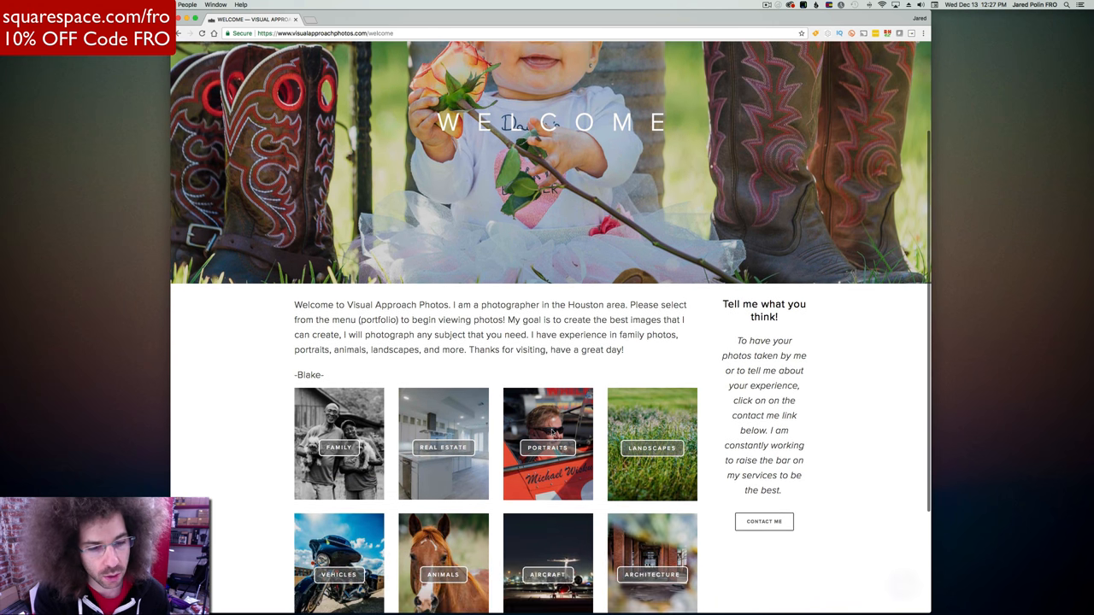
scroll("down", 3)
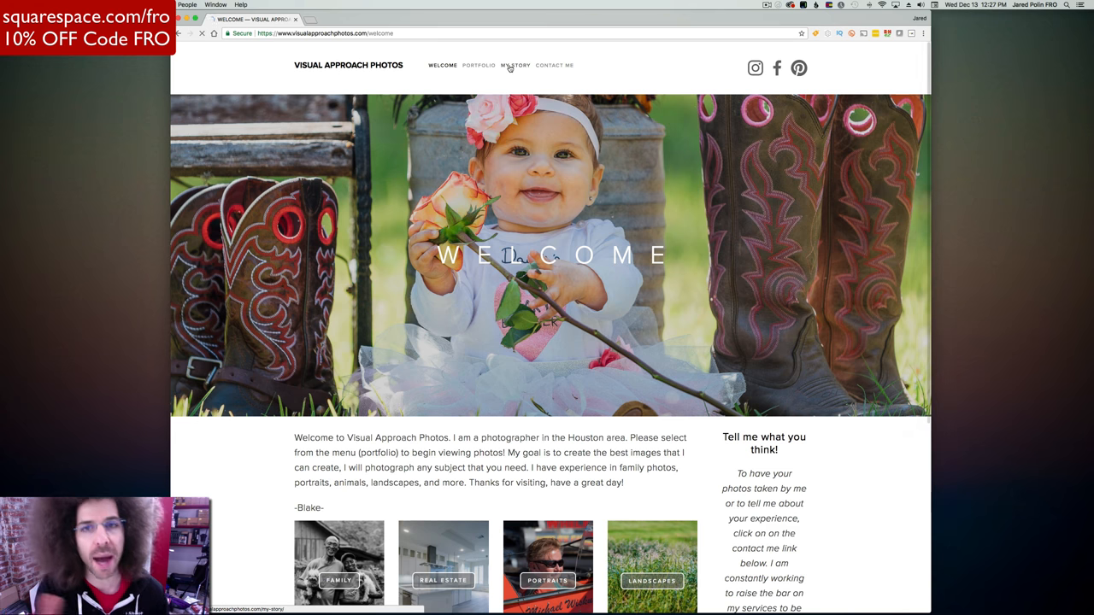
Open My Story and scroll through the photographer's biography down to the contact link
left_click(515, 64)
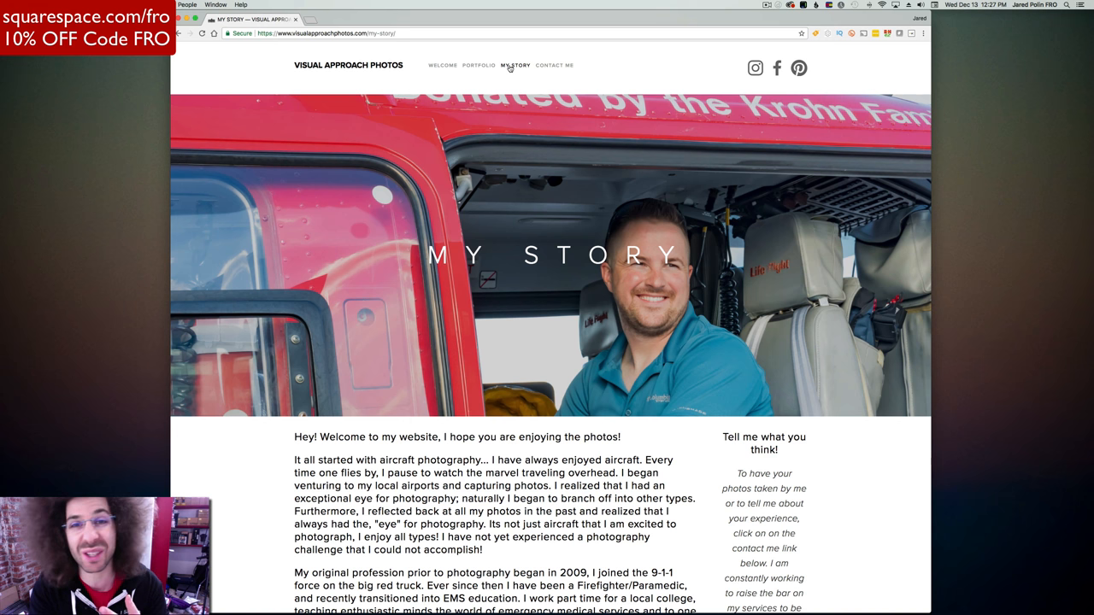
scroll("down", 3)
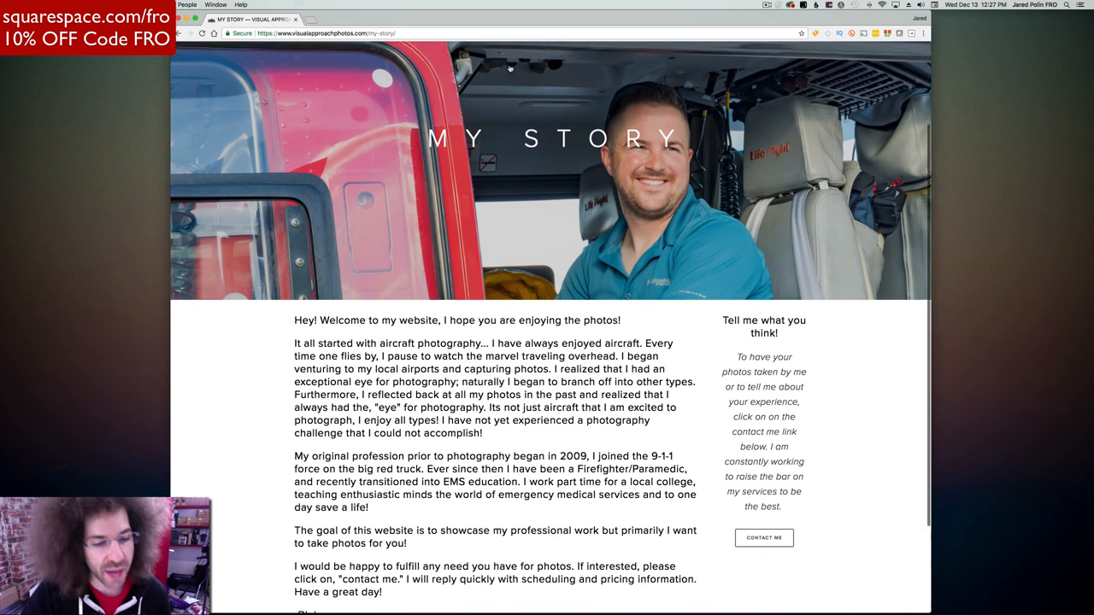
scroll("down", 3)
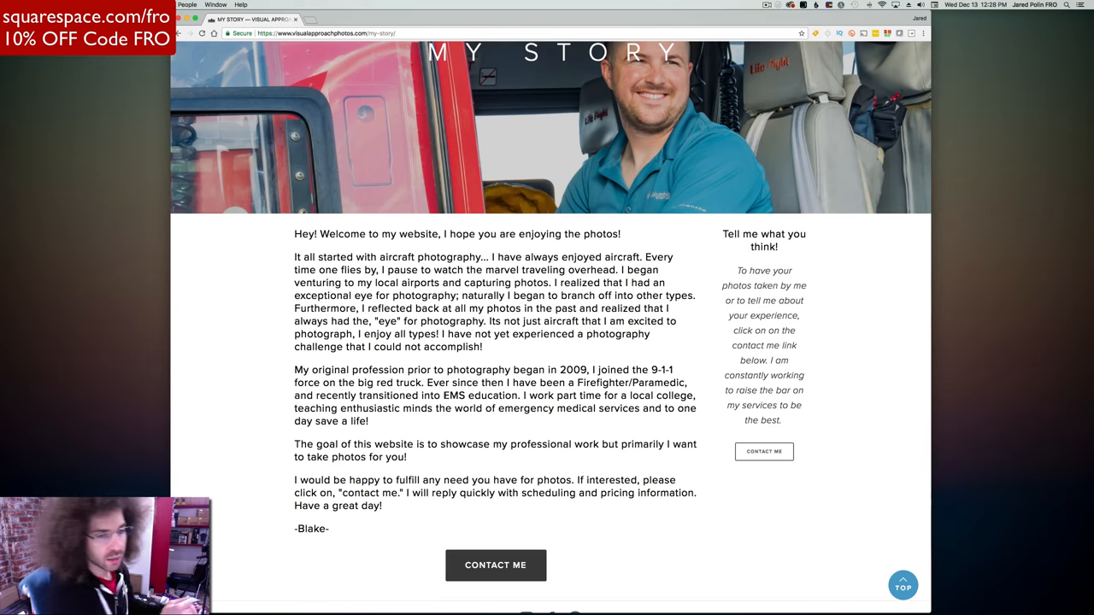
Scroll the My Story page to bring its banner and Portfolio menu back into view
scroll("down", 3)
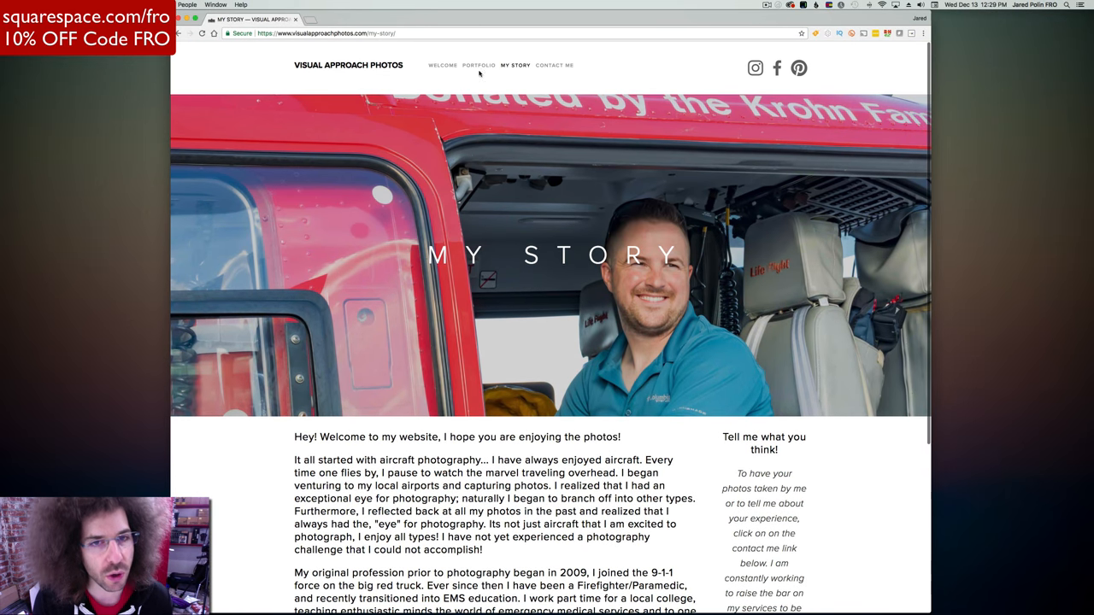
mouse_move(479, 65)
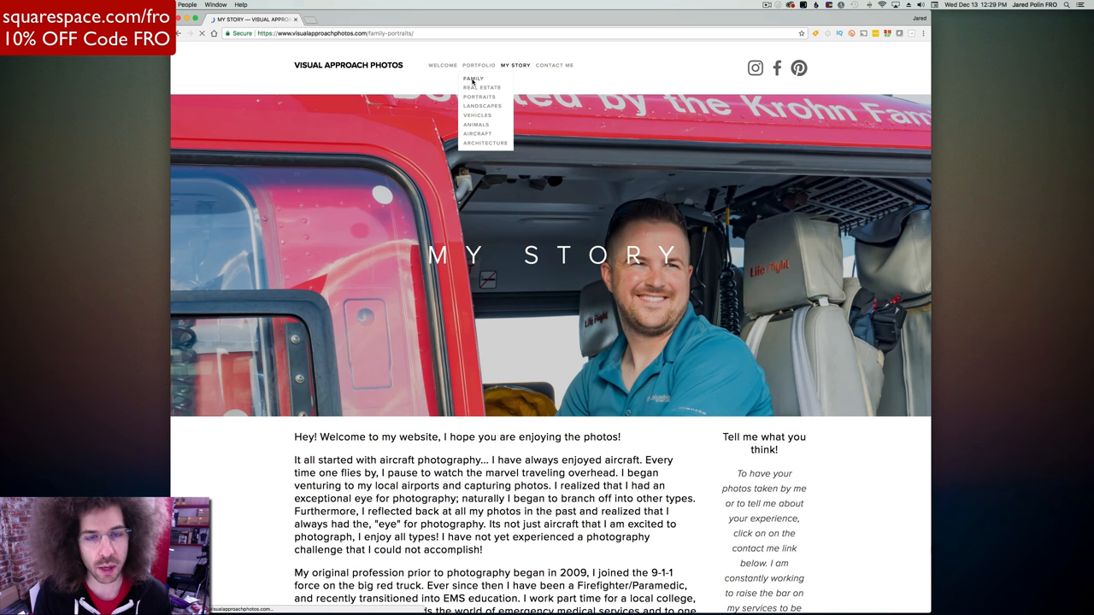
Open the Family gallery and scroll through its grid of family portraits
left_click(472, 78)
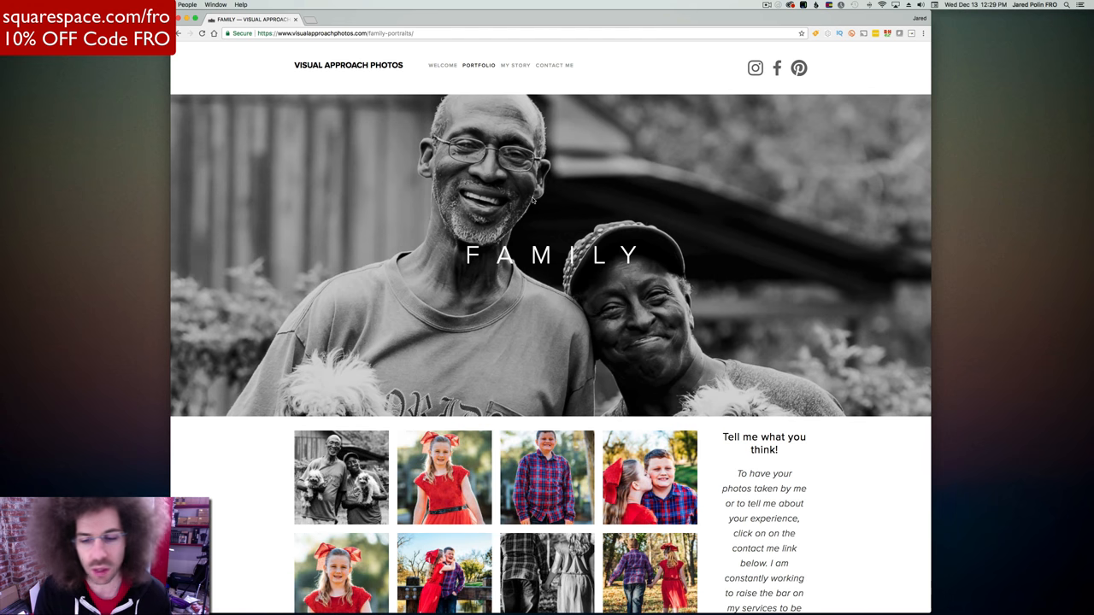
scroll("down", 3)
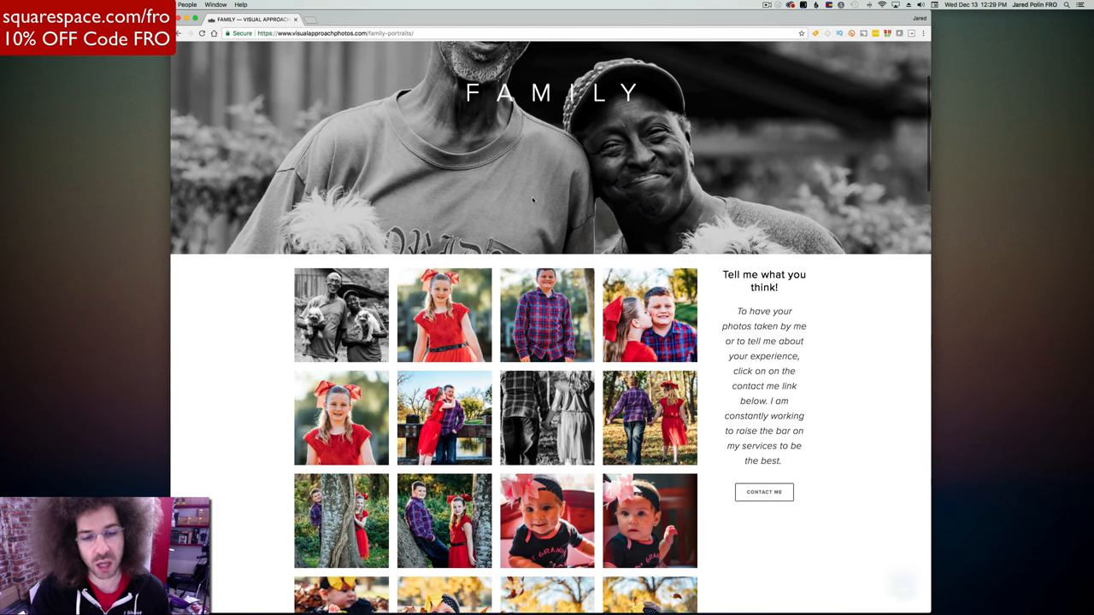
scroll("down", 3)
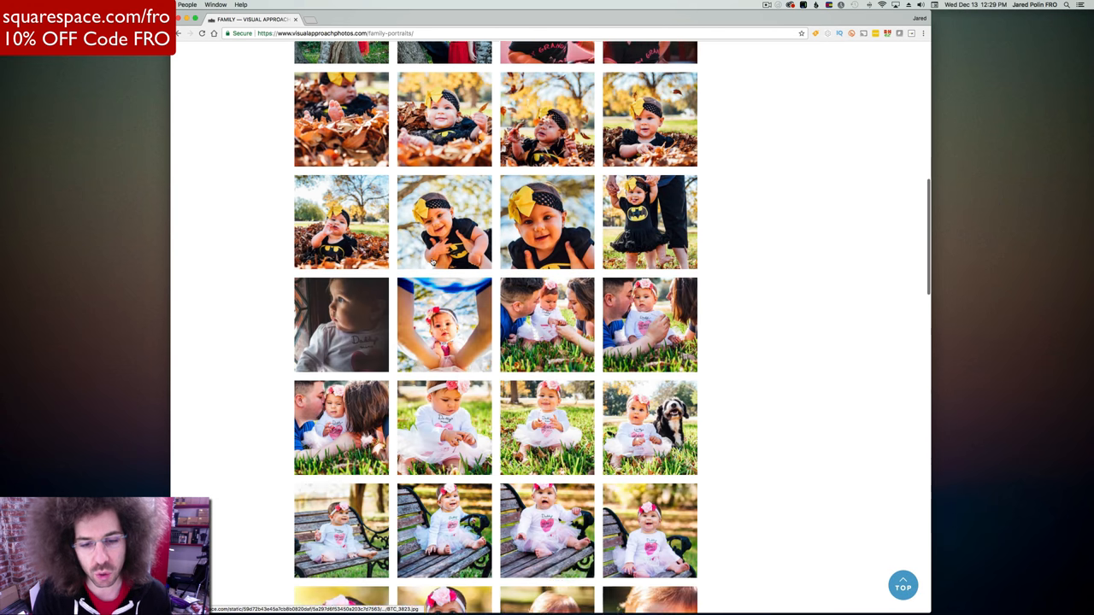
scroll("down", 3)
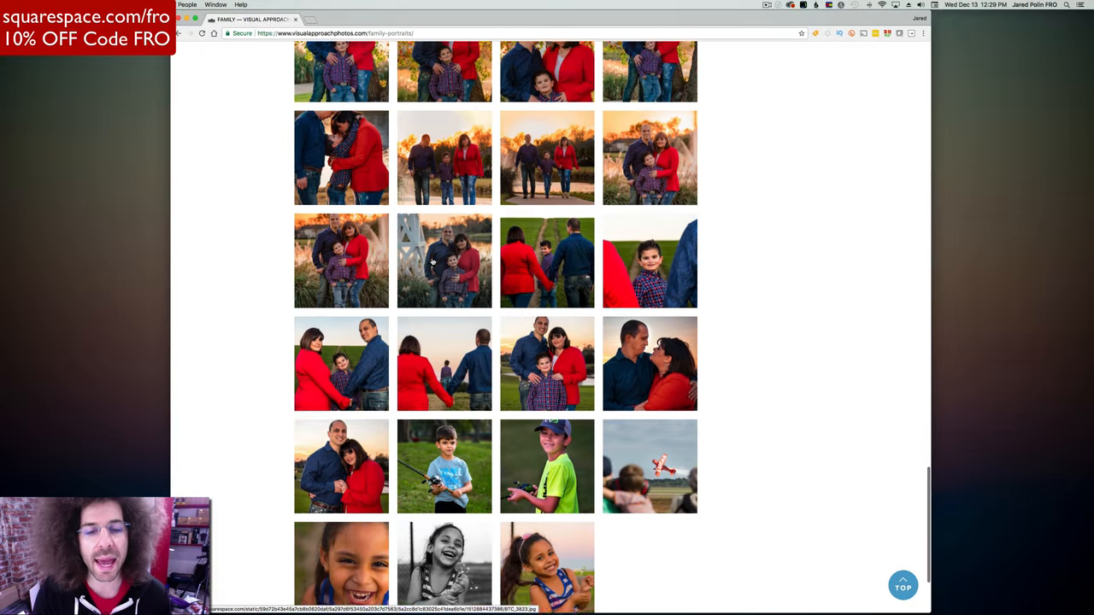
scroll("down", 3)
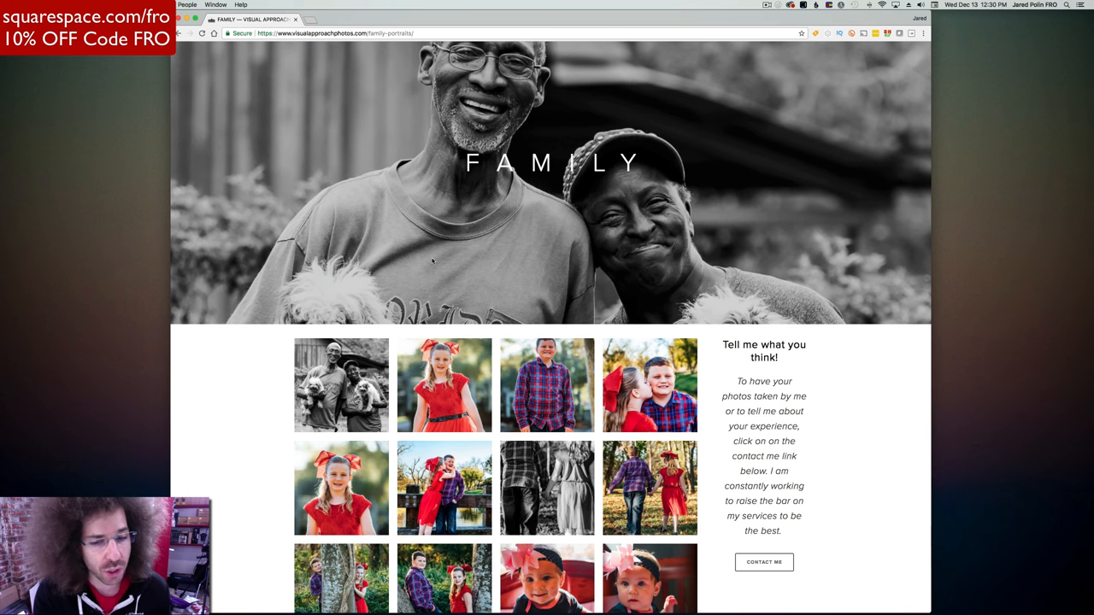
scroll("down", 3)
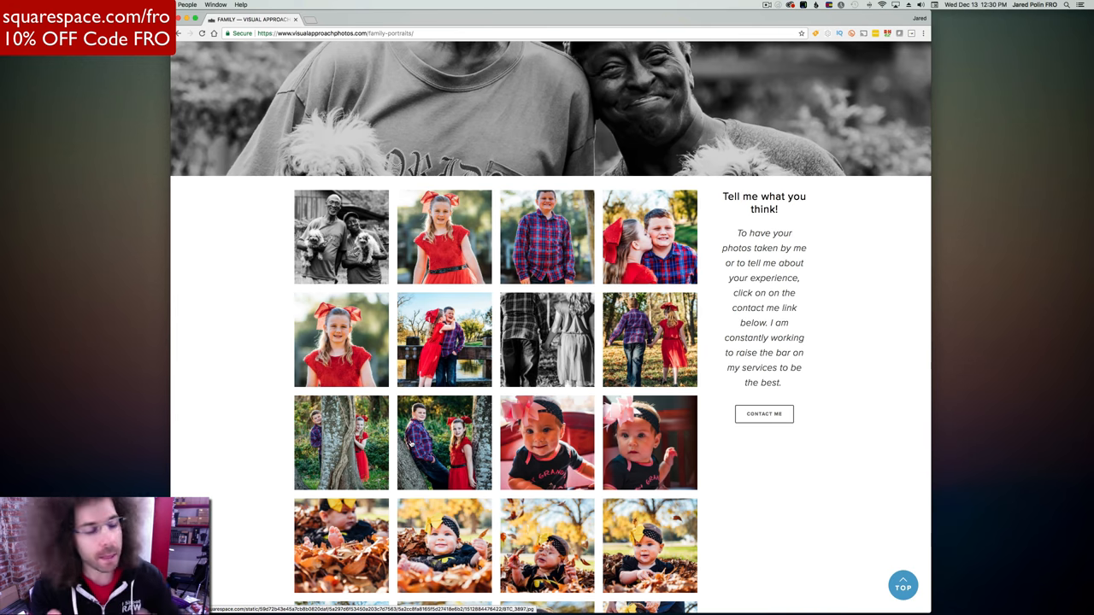
scroll("down", 3)
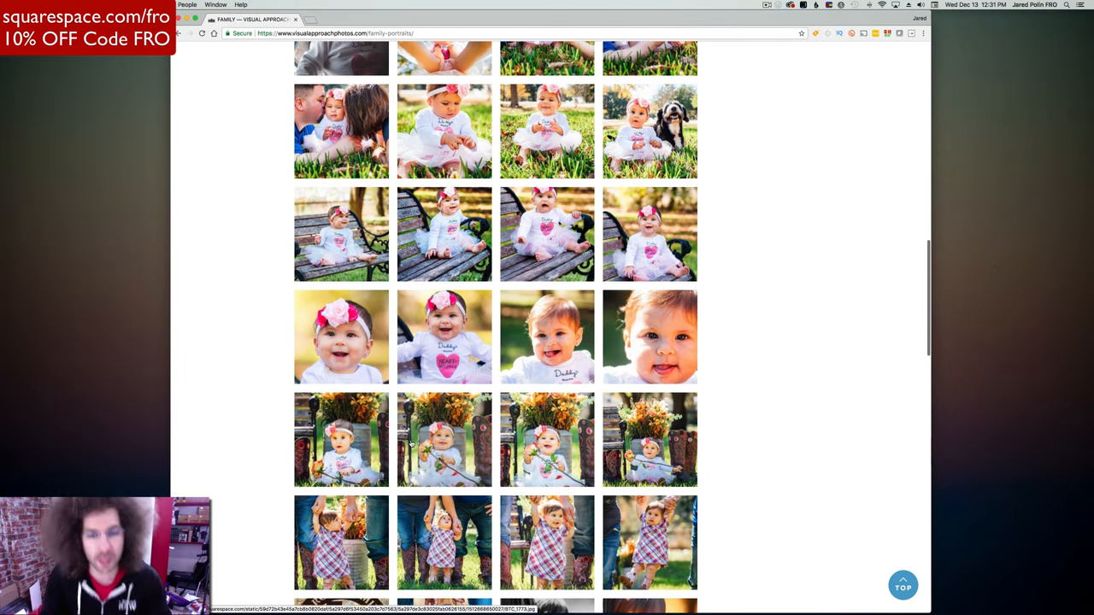
scroll("down", 3)
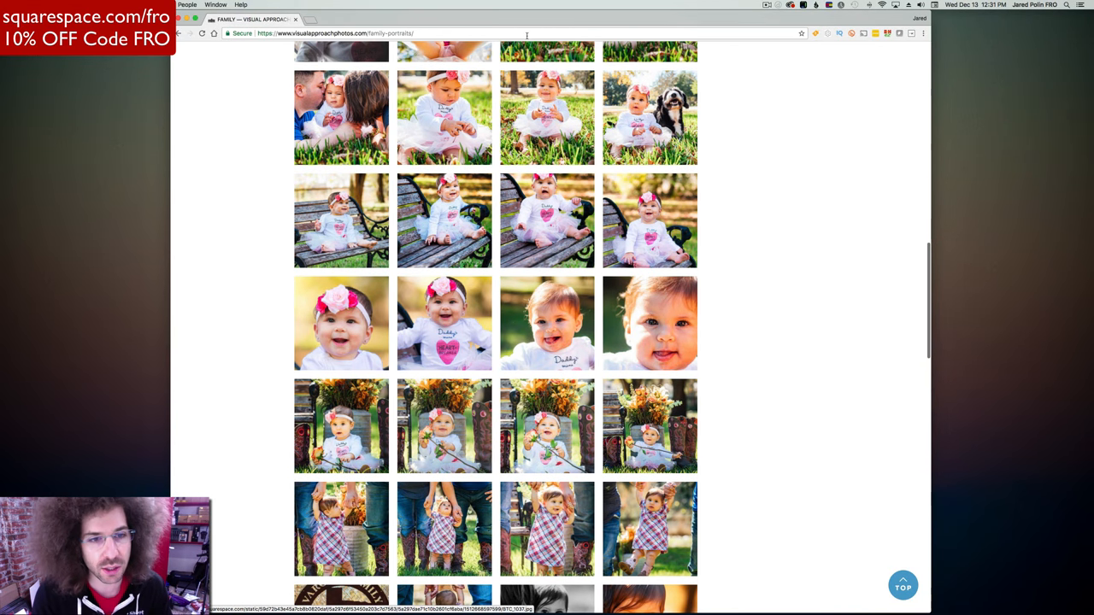
scroll("down", 3)
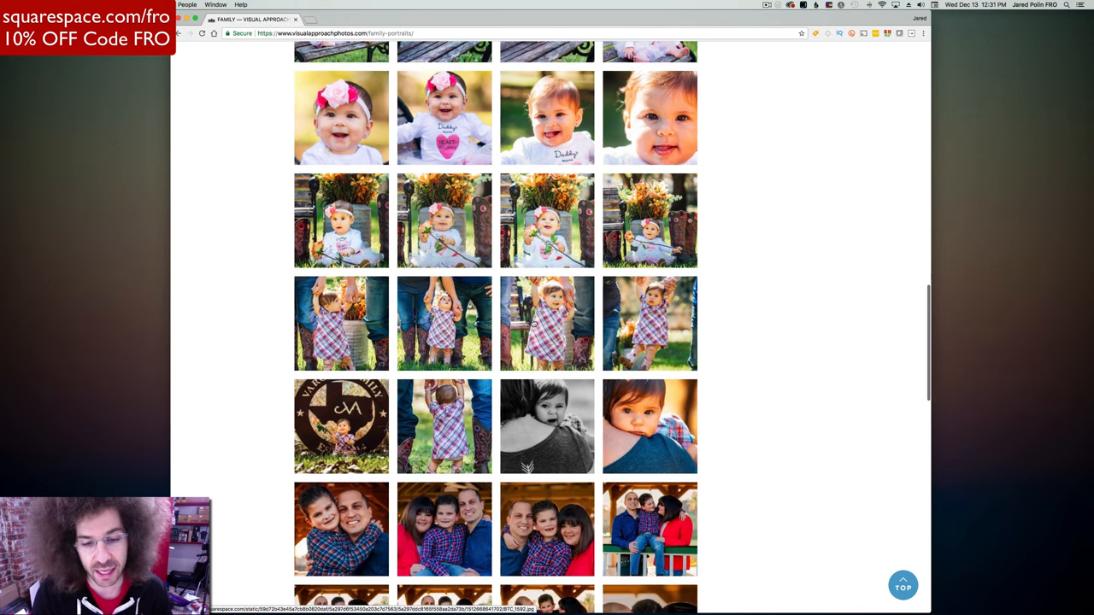
scroll("down", 3)
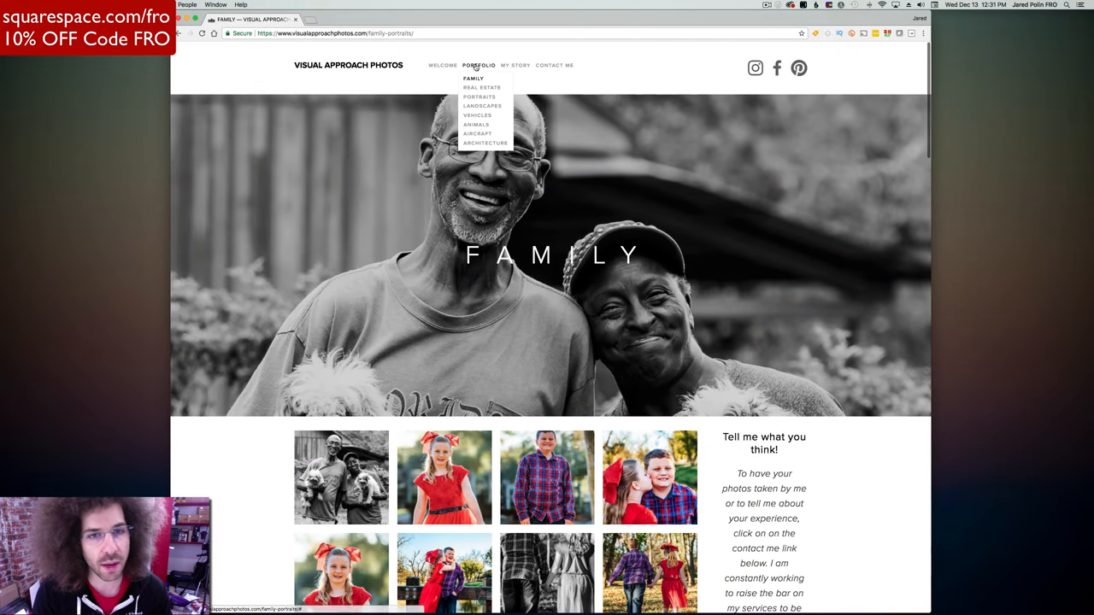
Open the Real Estate gallery from the Portfolio dropdown
left_click(482, 87)
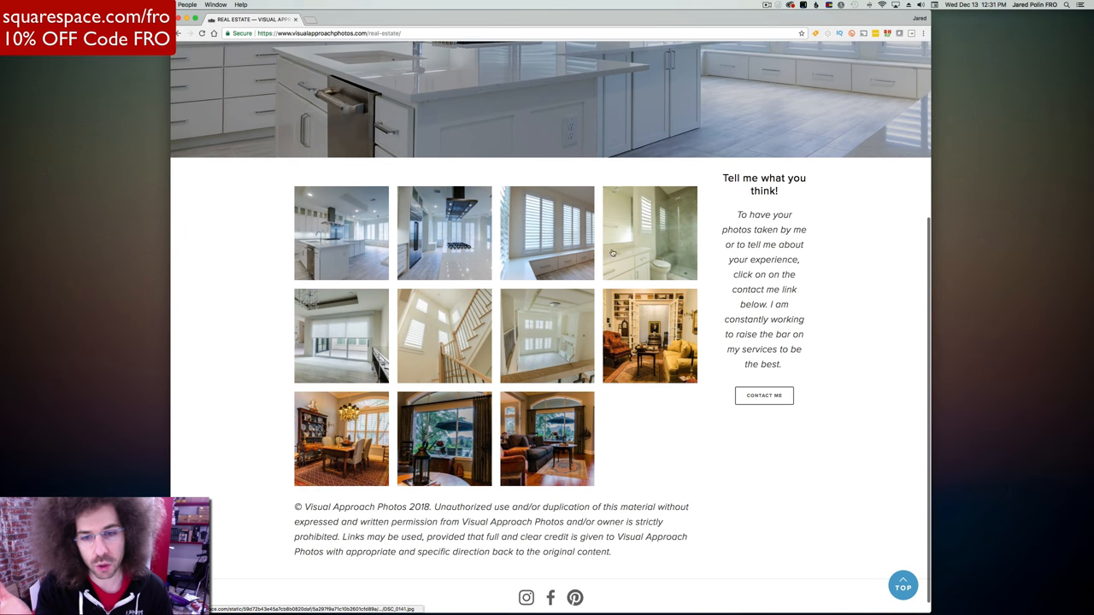
mouse_move(548, 428)
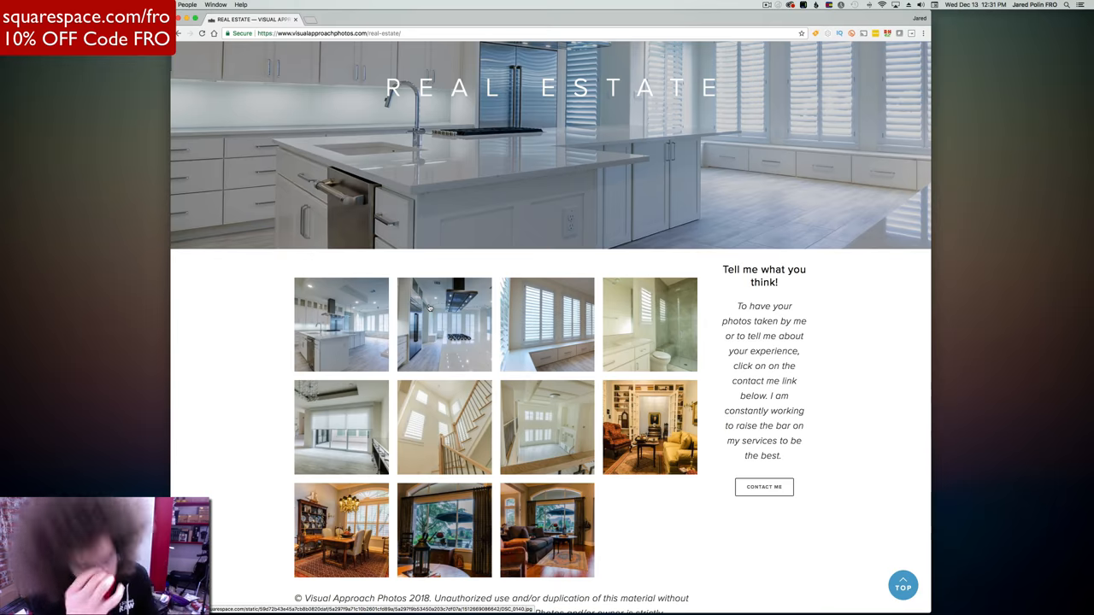
View the staircase and kitchen Real Estate photos enlarged, closing each lightbox
left_click(444, 427)
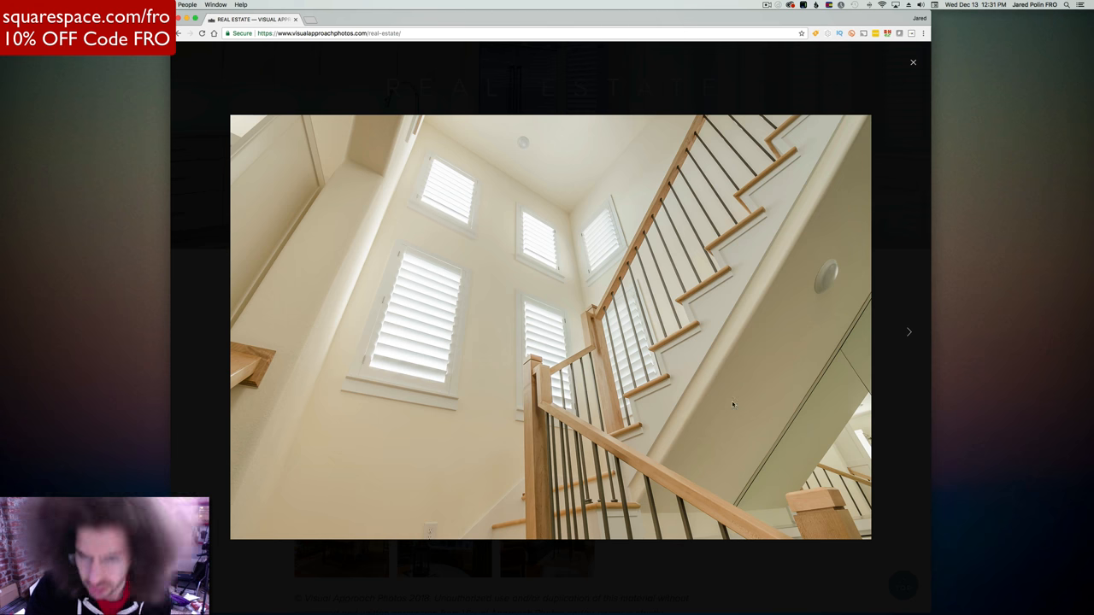
mouse_move(631, 141)
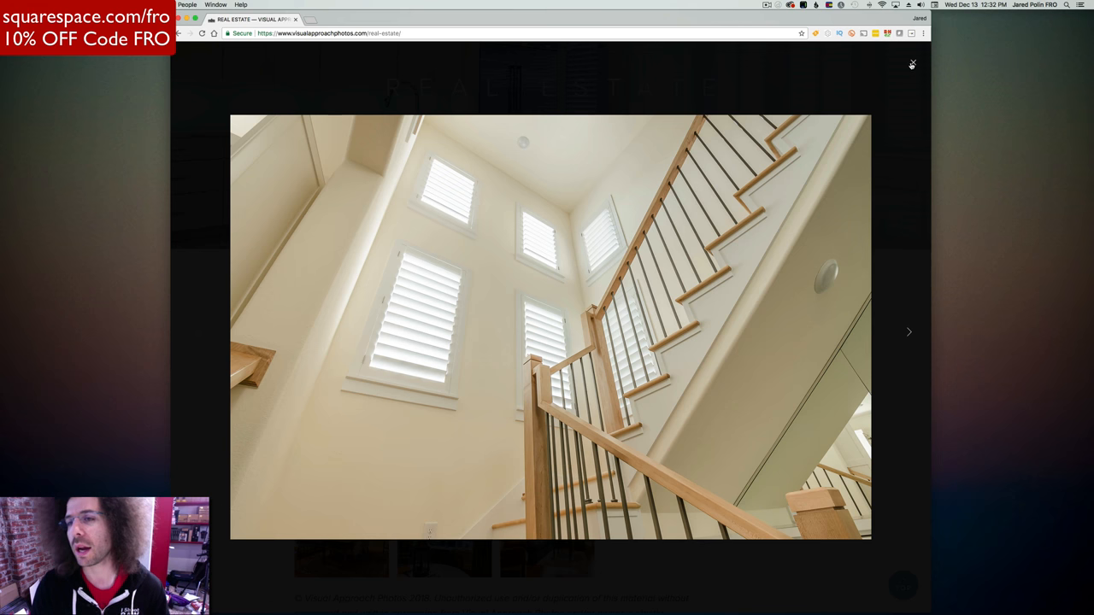
left_click(912, 64)
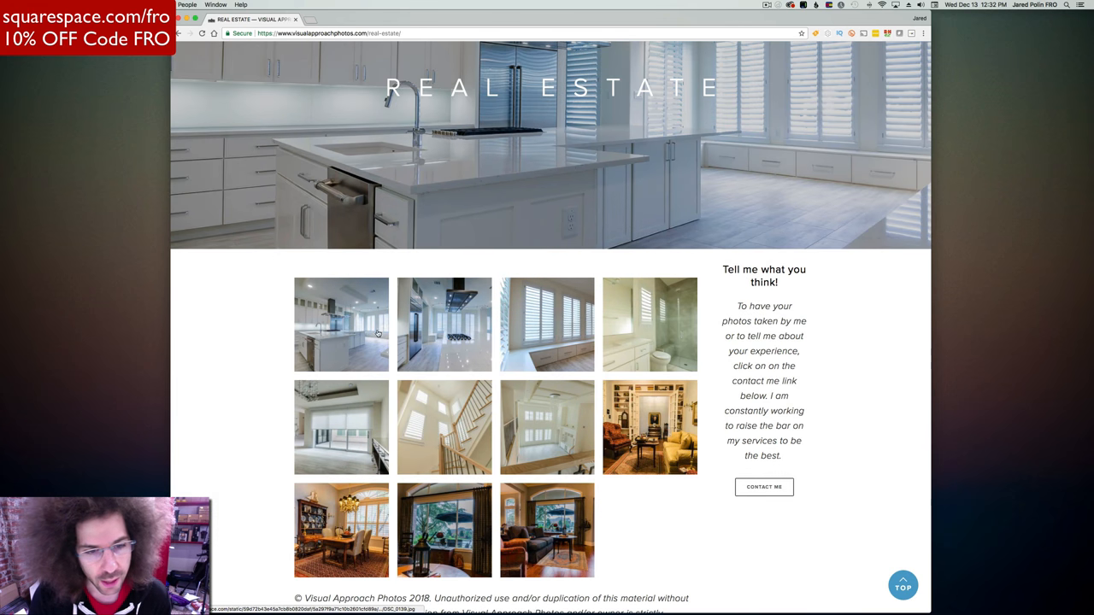
left_click(341, 324)
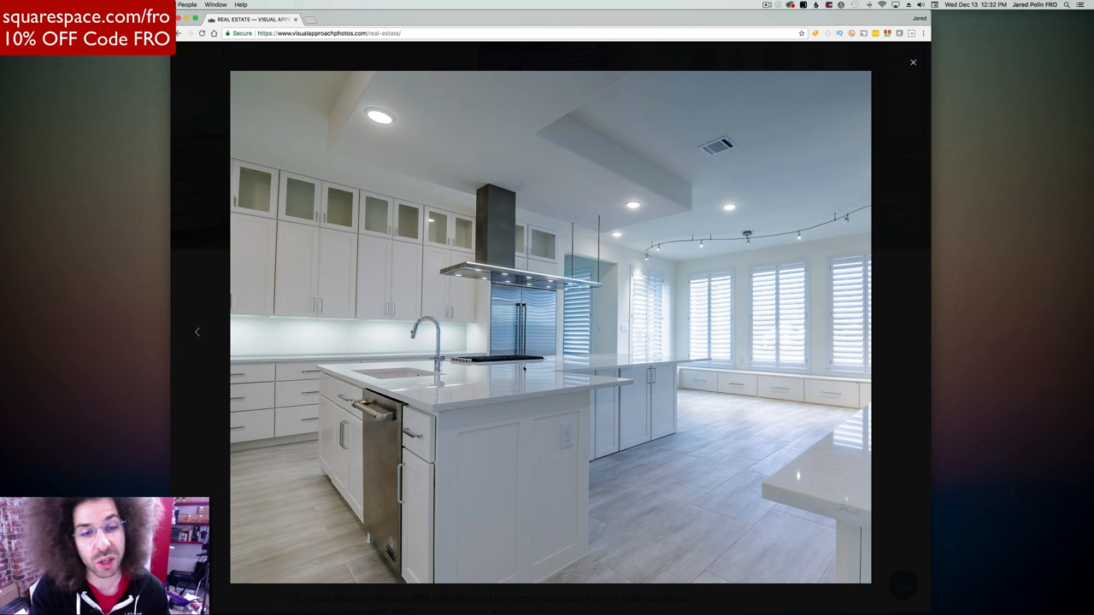
left_click(913, 61)
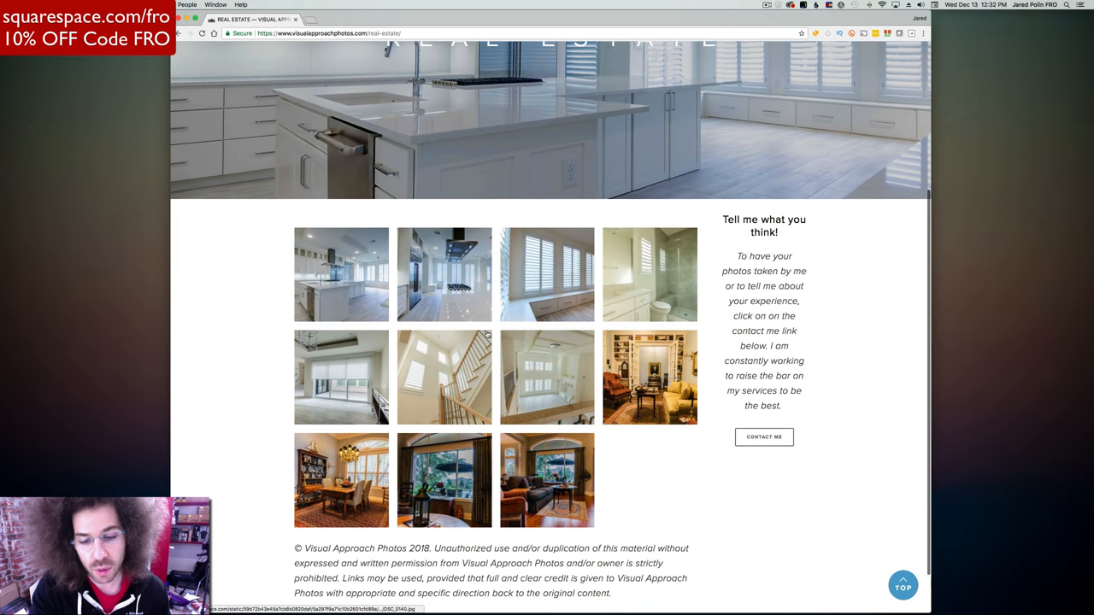
scroll("down", 3)
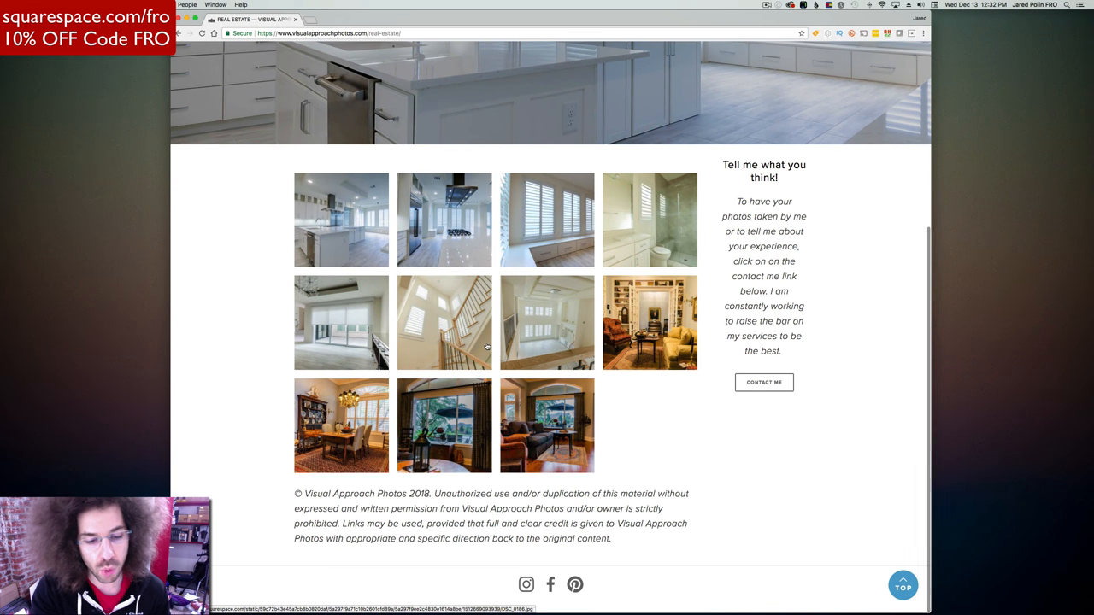
mouse_move(406, 505)
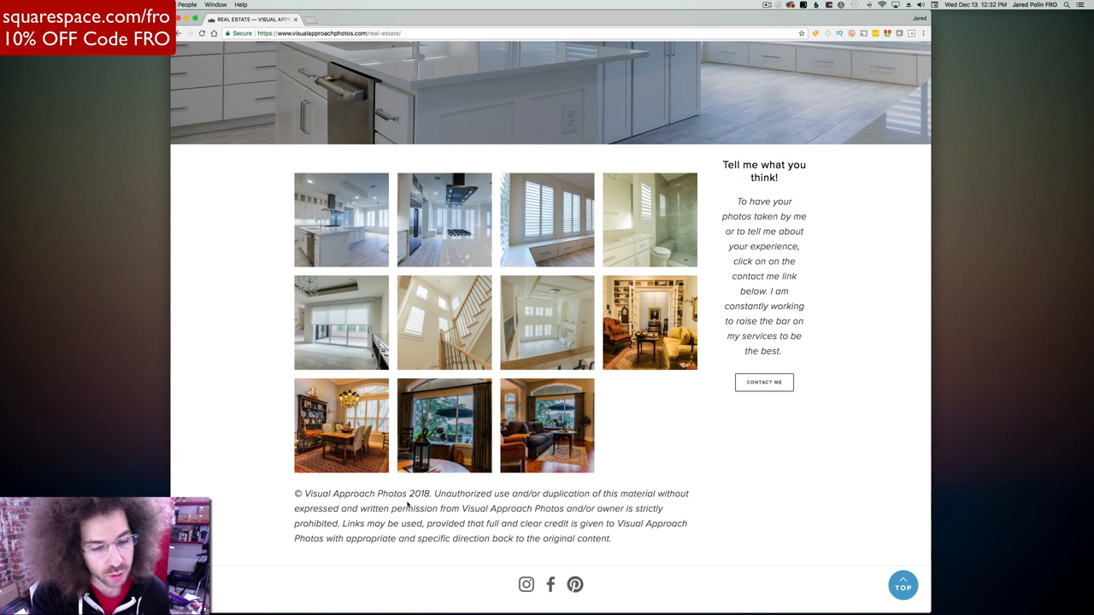
mouse_move(451, 408)
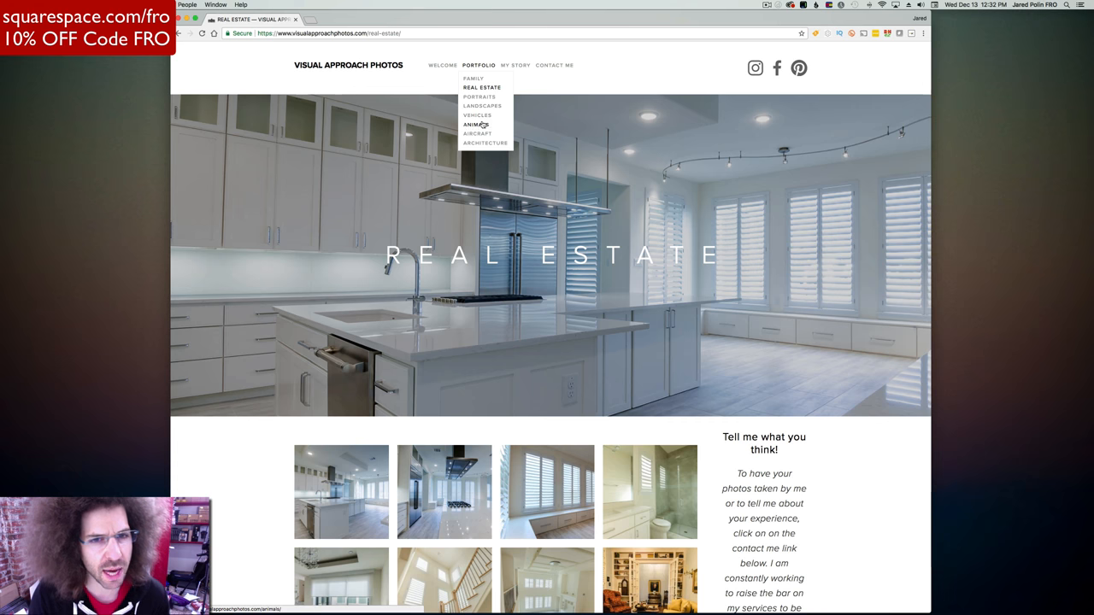
Open Animals and view the yawning horse and flying pelican photos enlarged
left_click(474, 124)
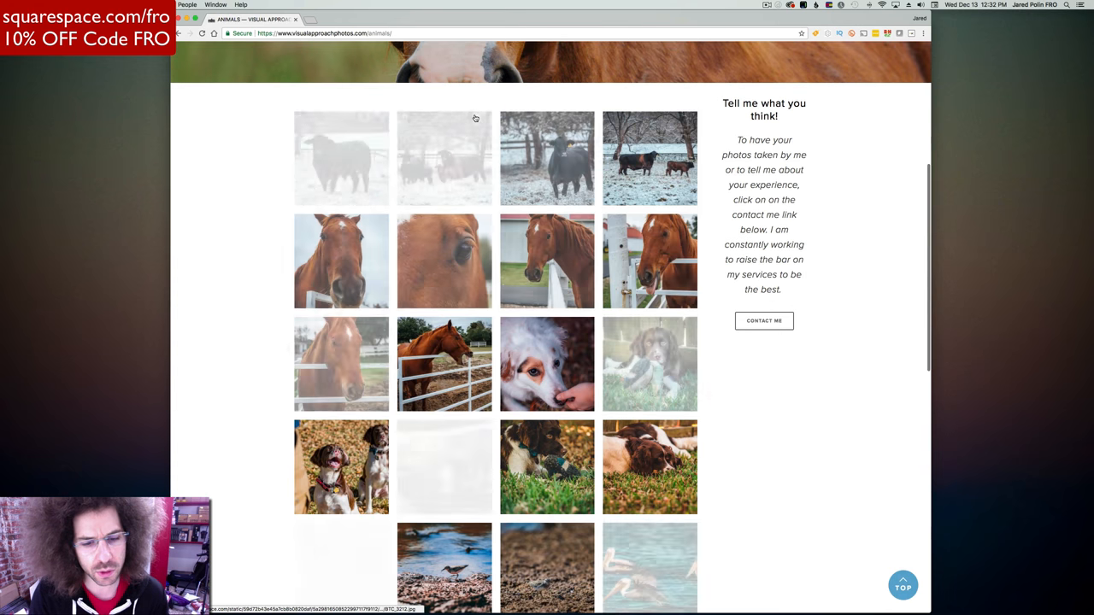
scroll("down", 3)
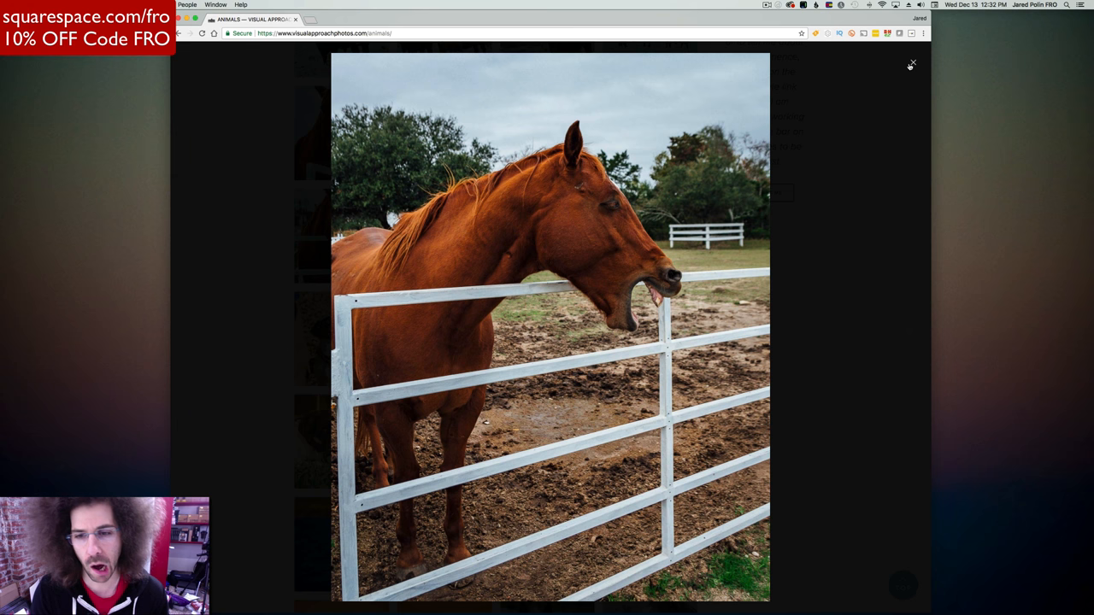
left_click(911, 64)
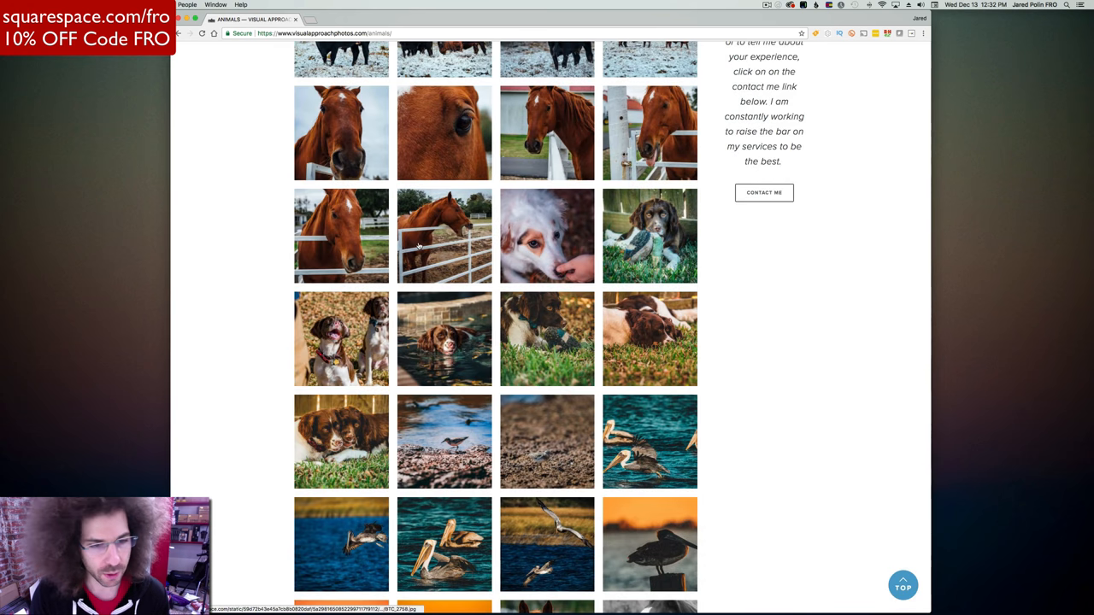
scroll("down", 3)
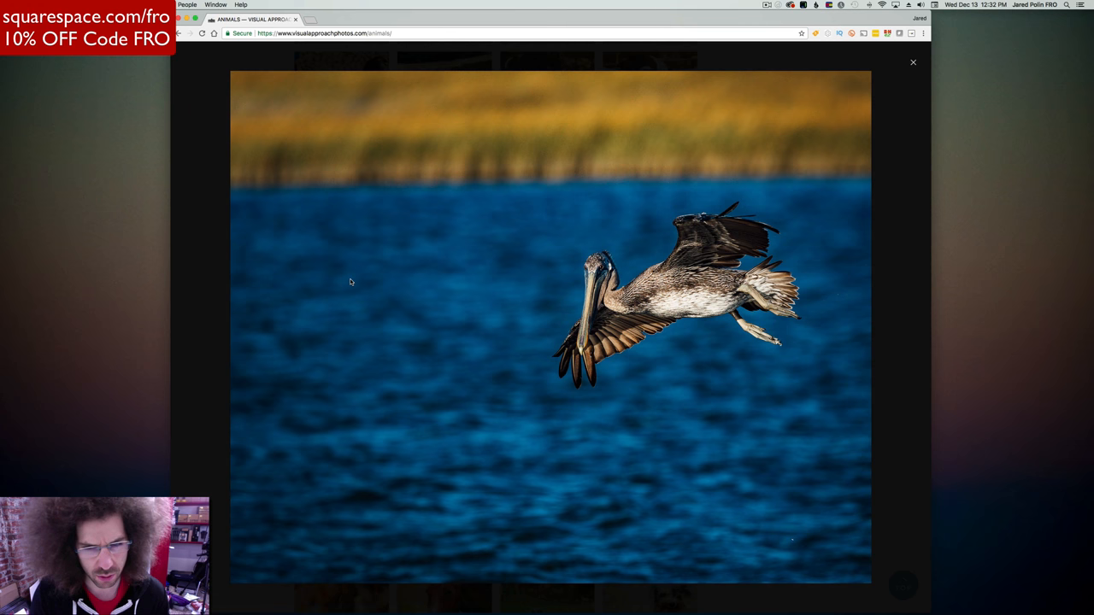
left_click(913, 62)
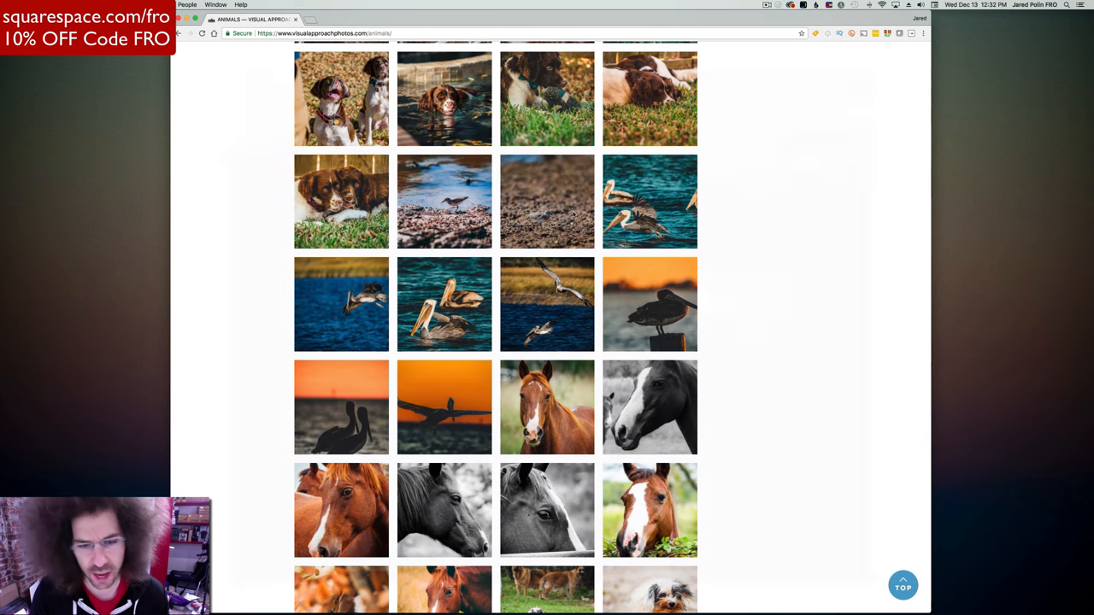
scroll("down", 3)
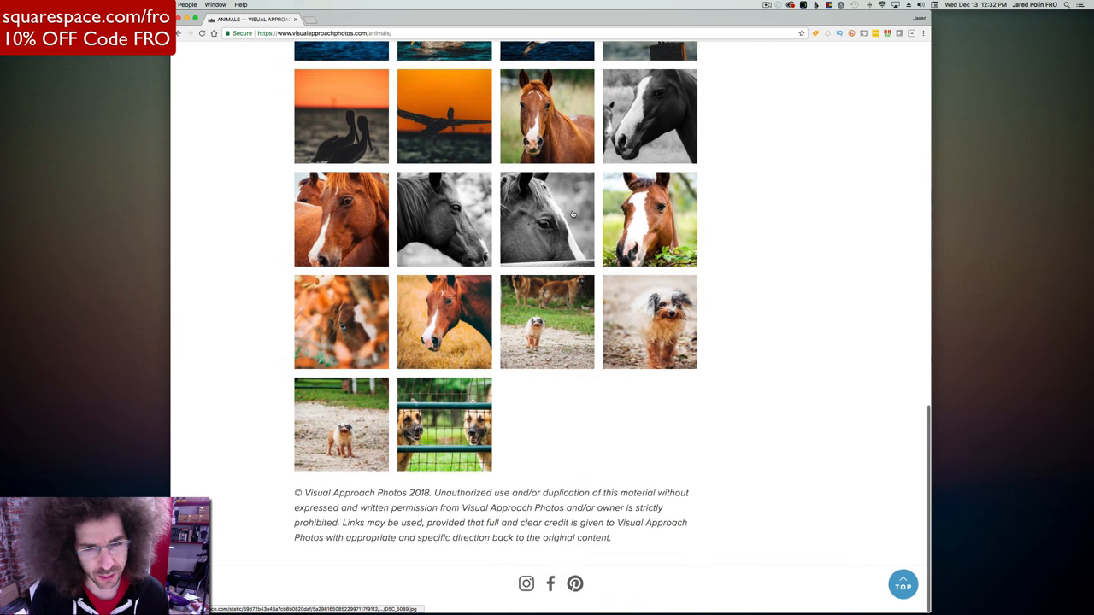
scroll("up", 3)
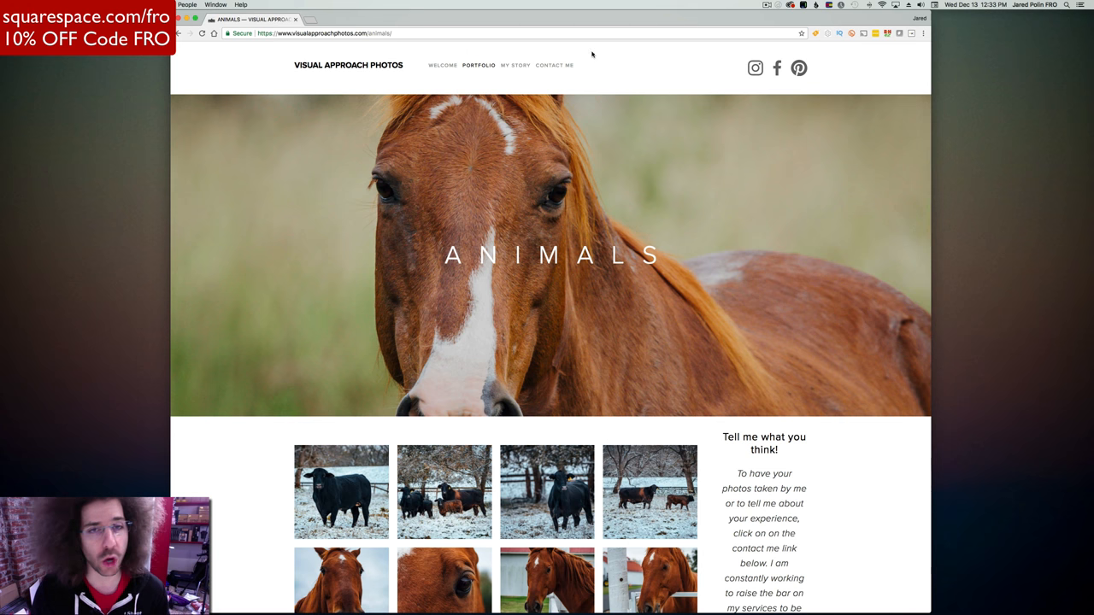
Open Portfolio > Aircraft and scroll through the airplane photos to the footer
left_click(479, 65)
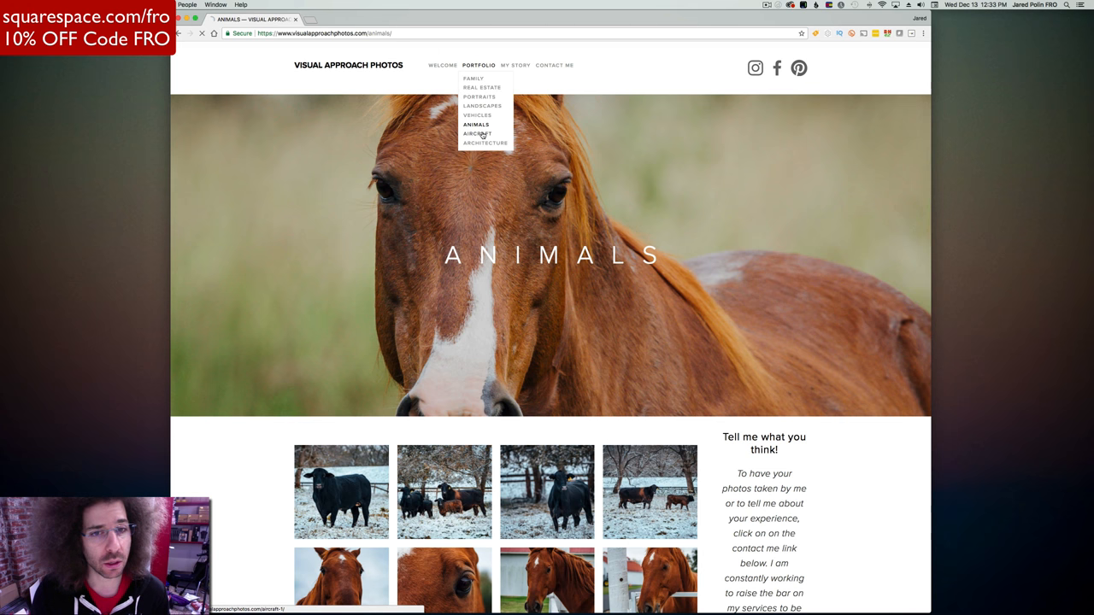
left_click(484, 133)
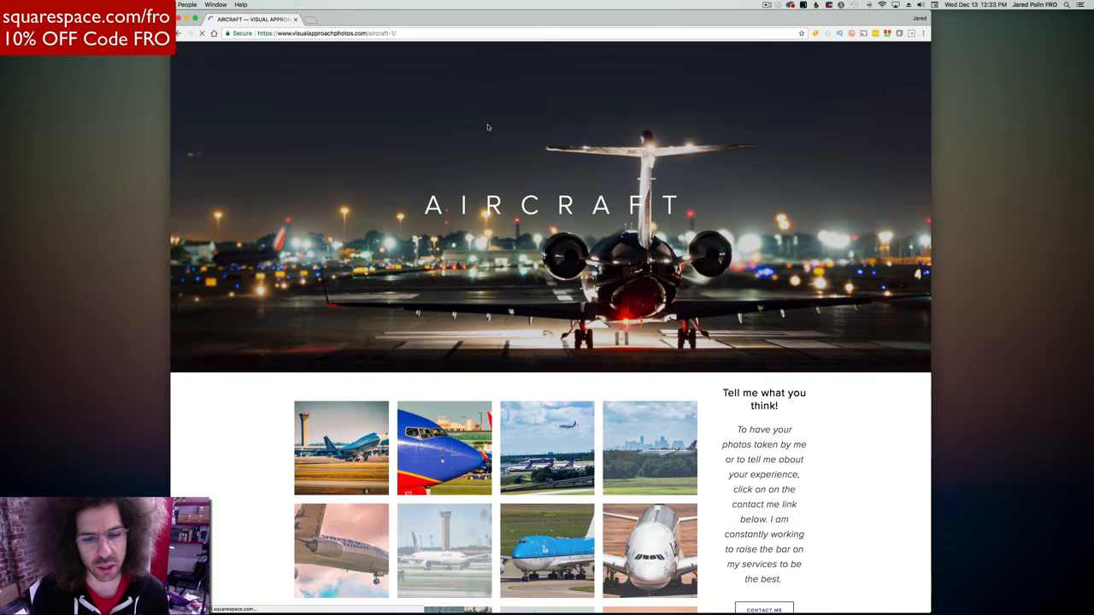
scroll("down", 3)
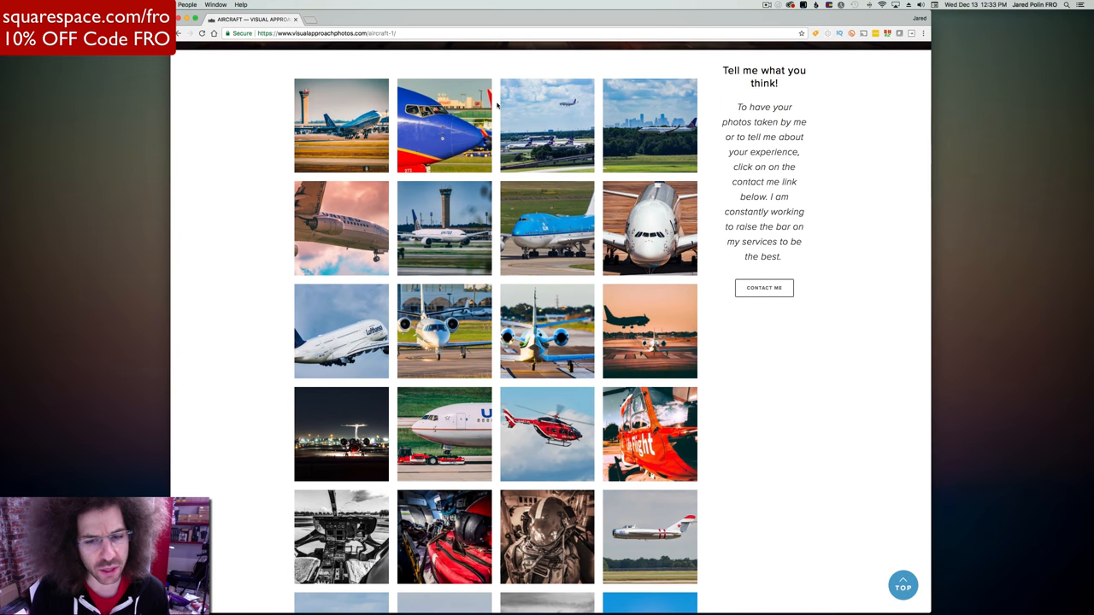
scroll("down", 3)
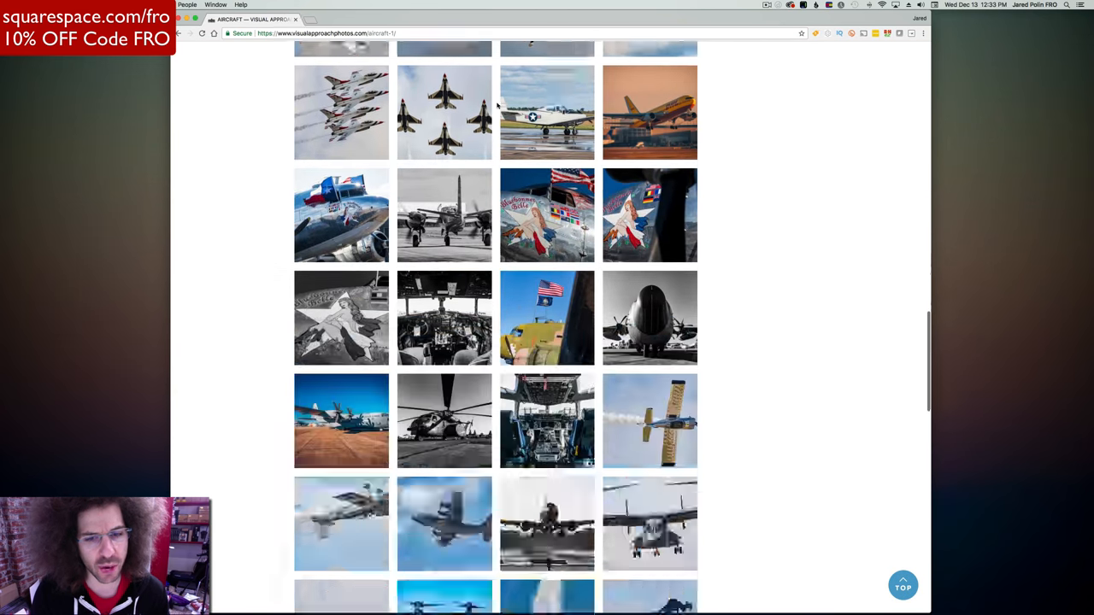
scroll("down", 3)
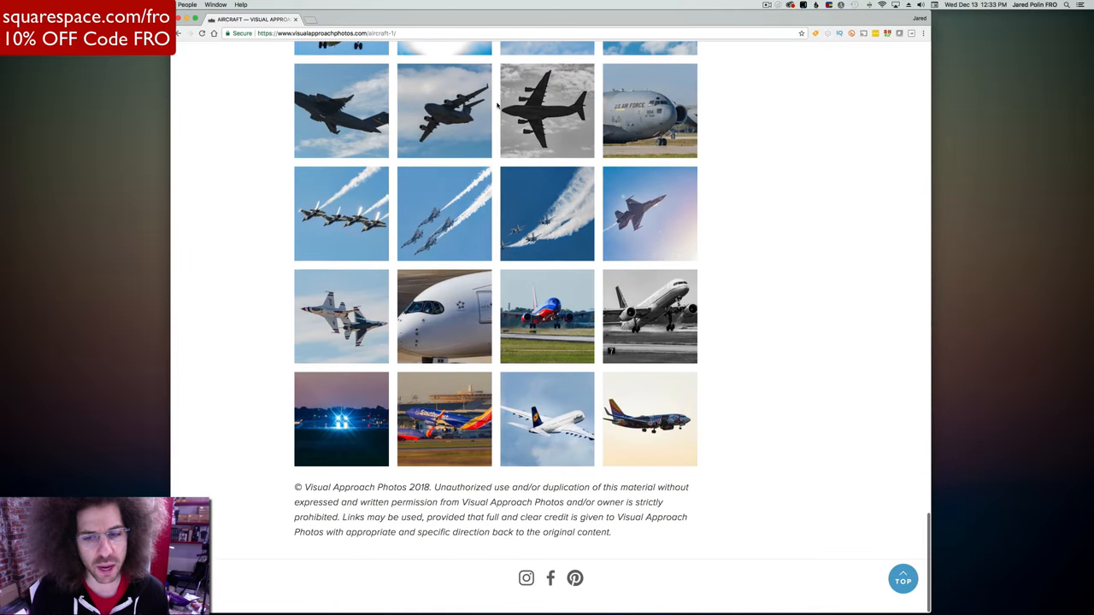
scroll("down", 3)
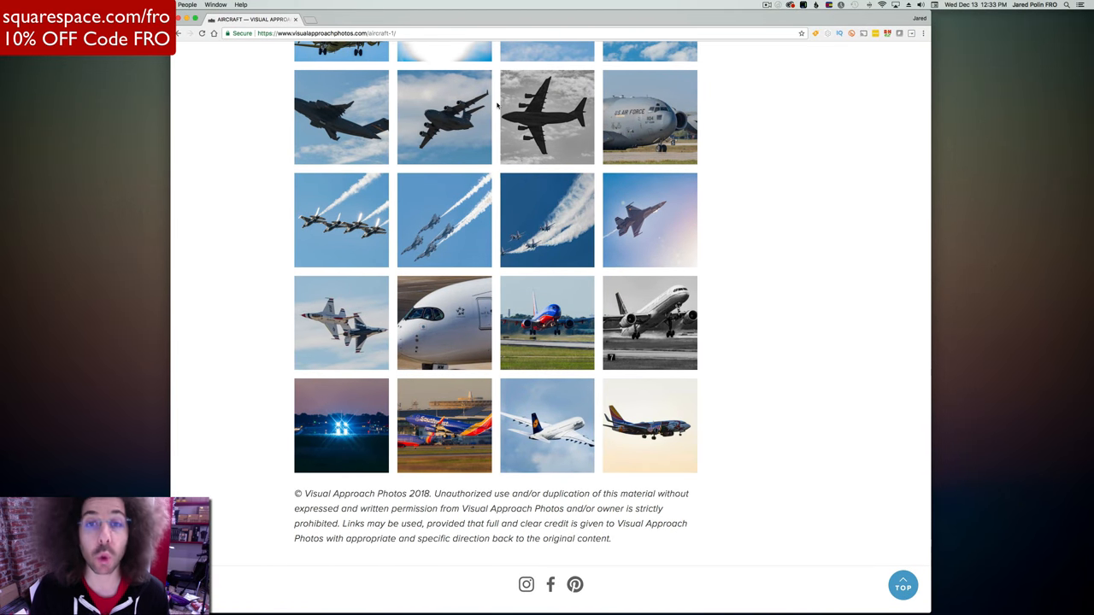
scroll("up", 3)
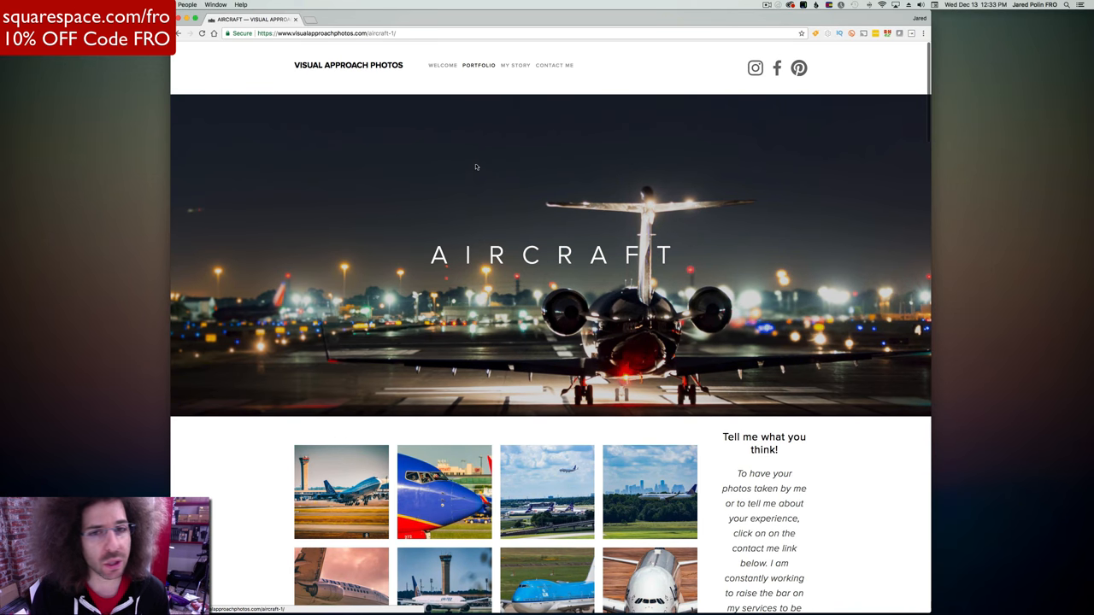
mouse_move(592, 81)
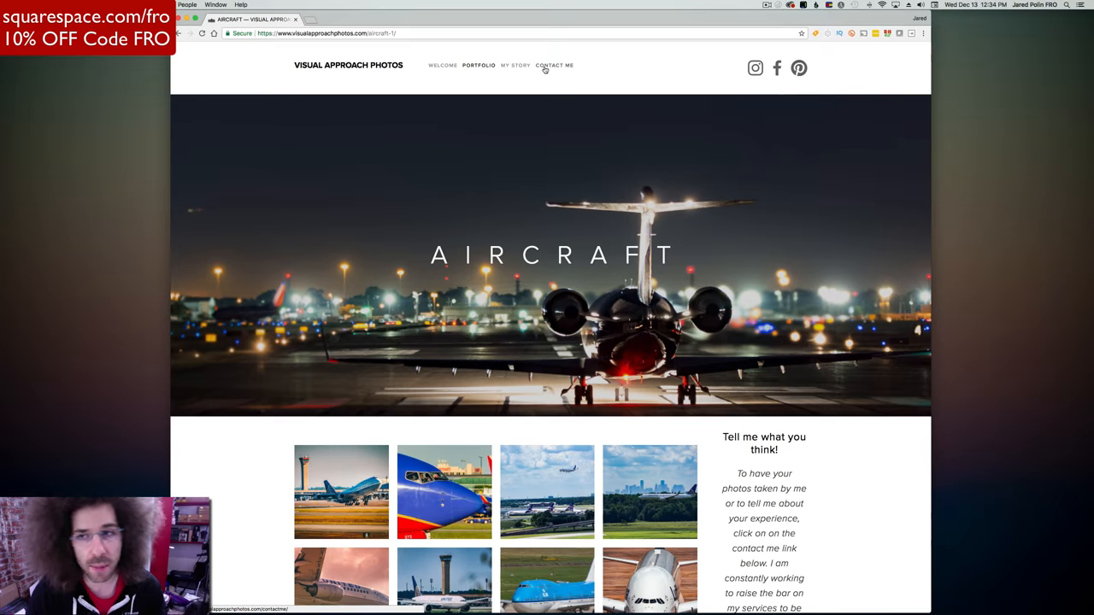
Browse the Contact Me page, then open the footer's Instagram profile link
left_click(554, 65)
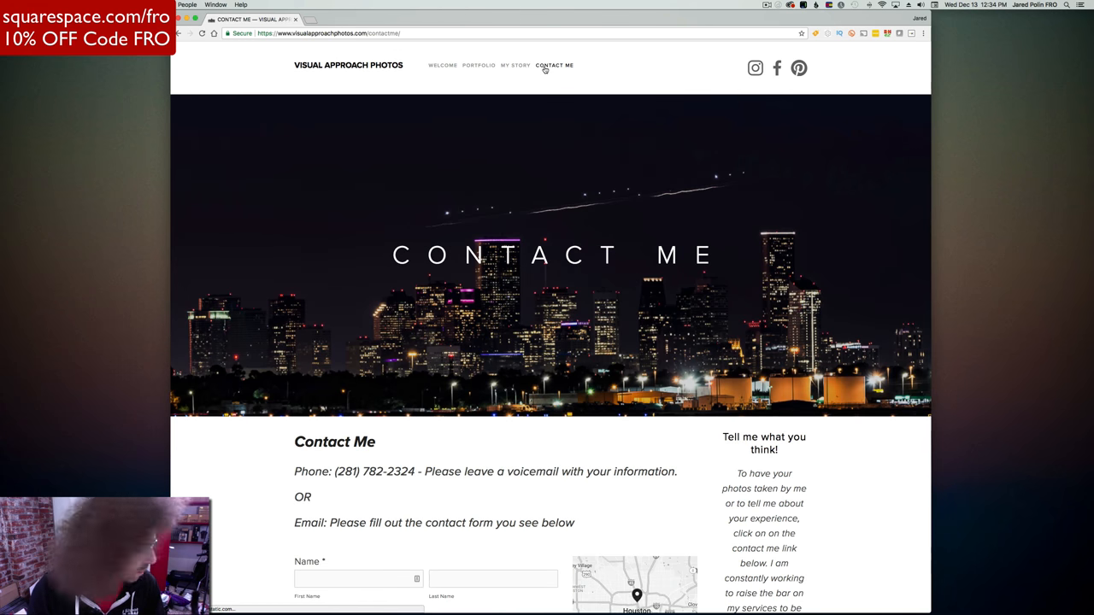
scroll("down", 3)
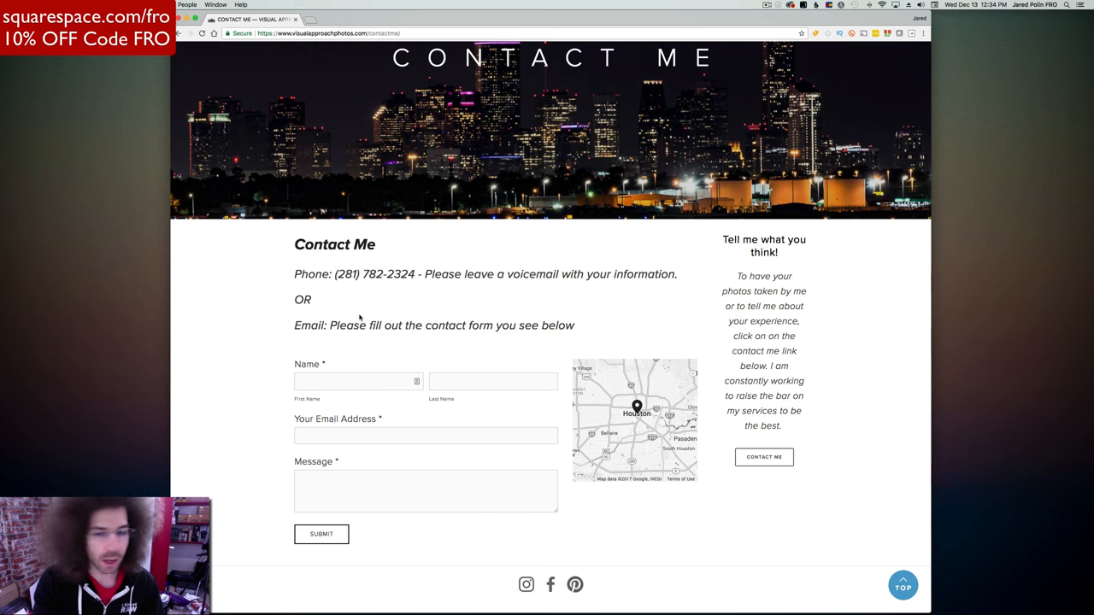
mouse_move(724, 258)
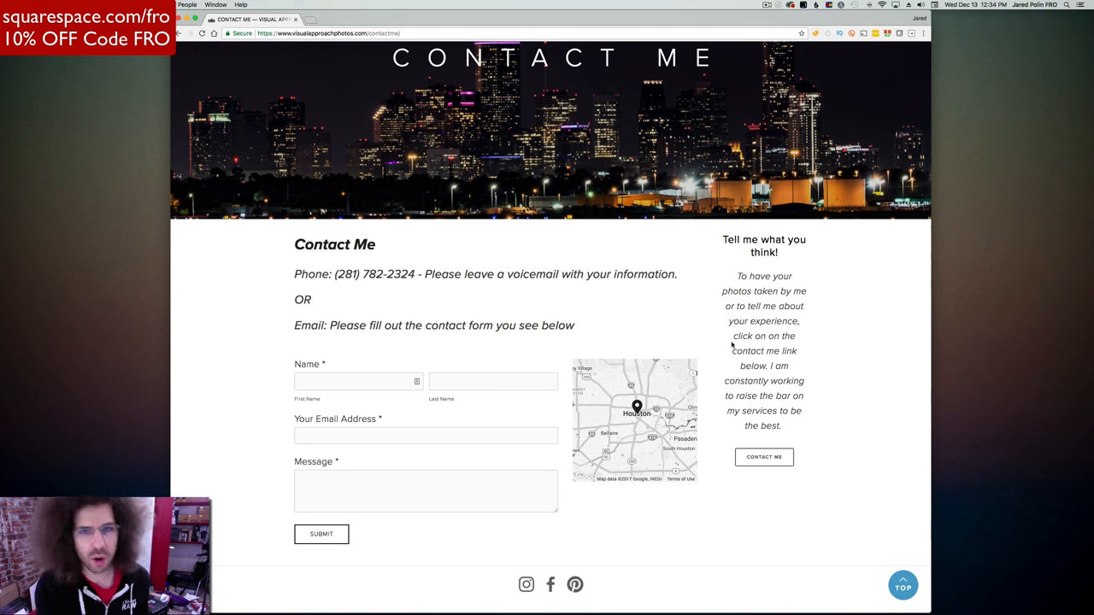
mouse_move(763, 456)
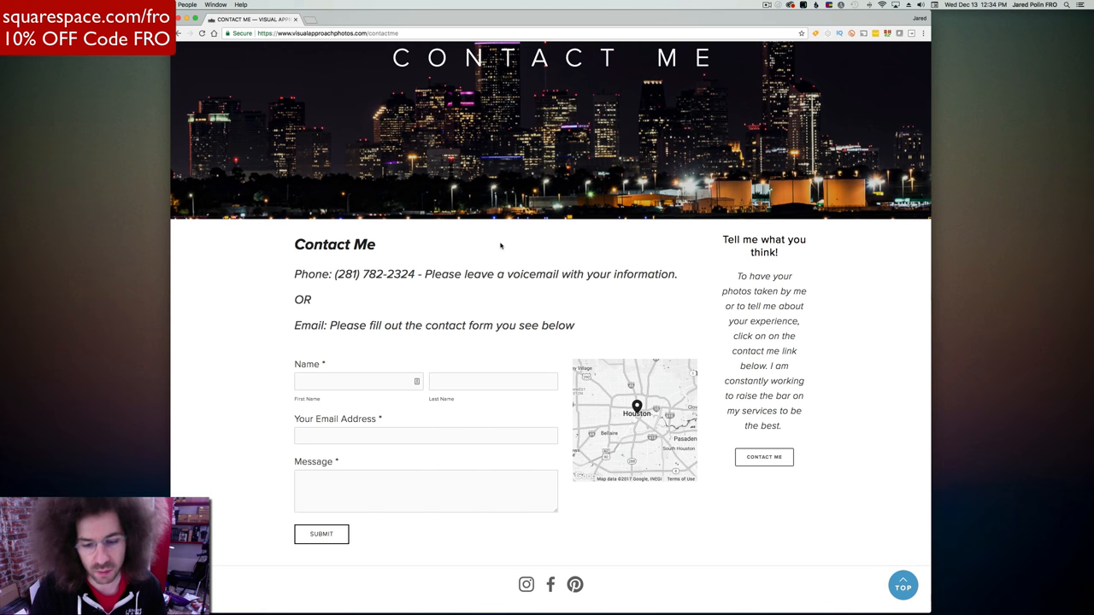
left_click(526, 585)
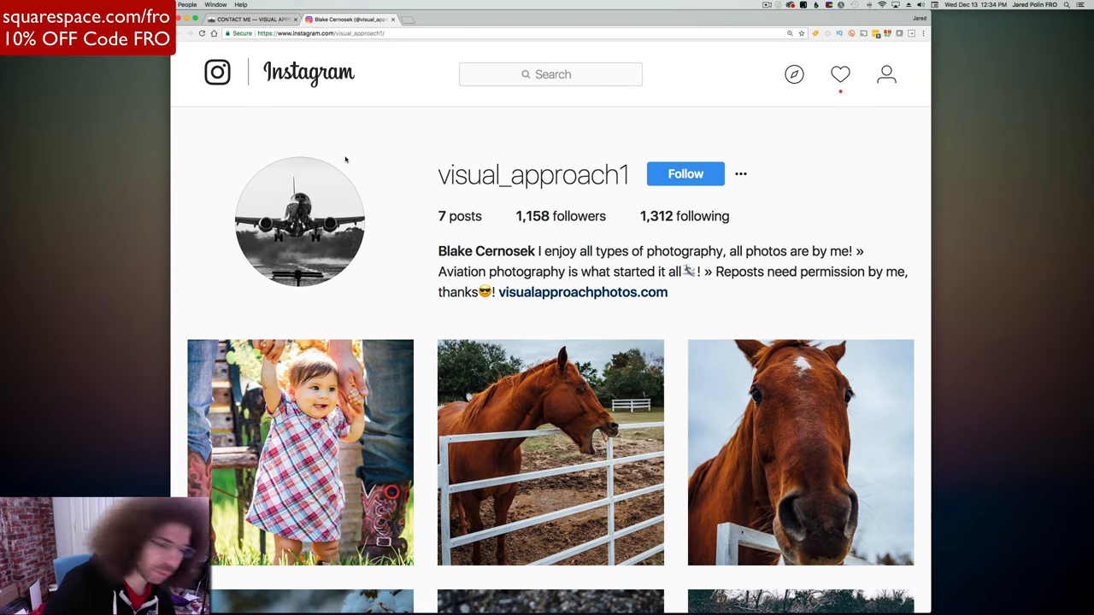
scroll("down", 3)
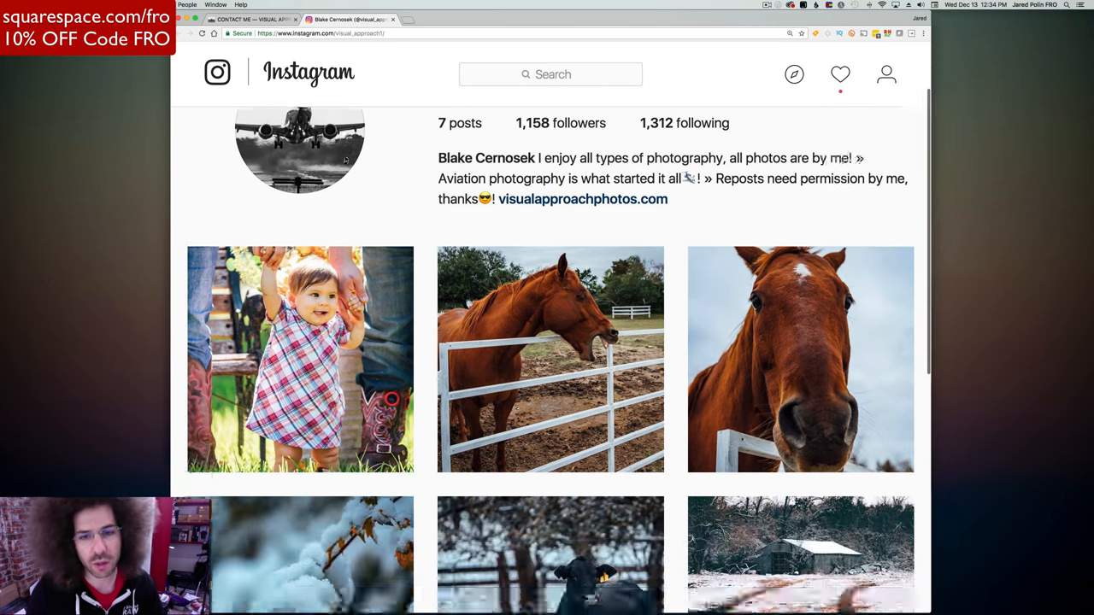